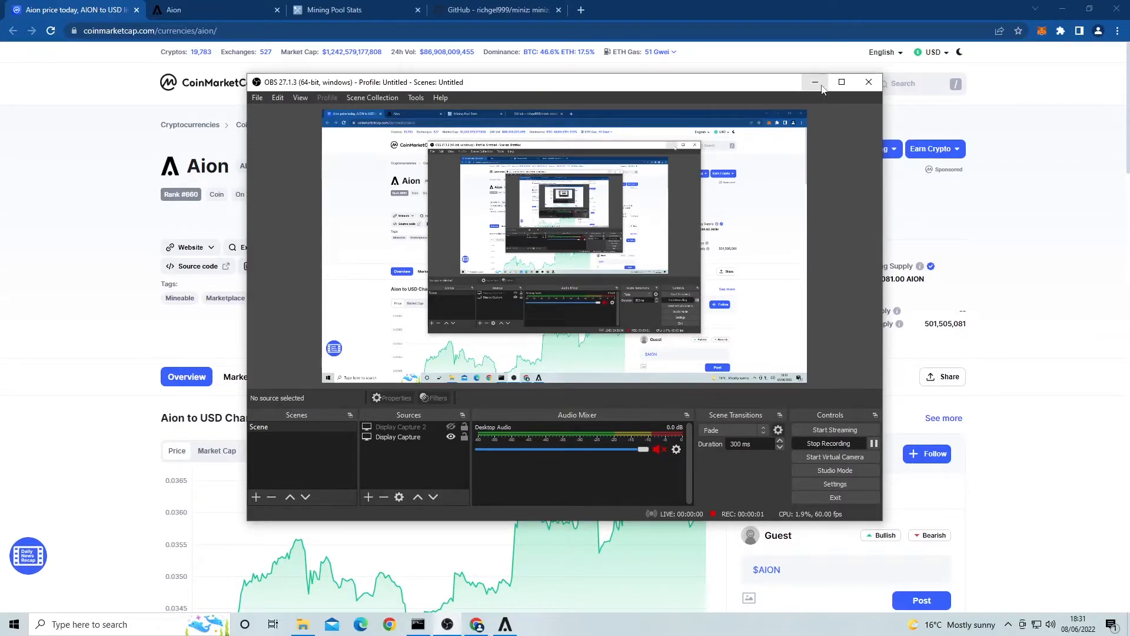
pyautogui.moveTo(814, 82)
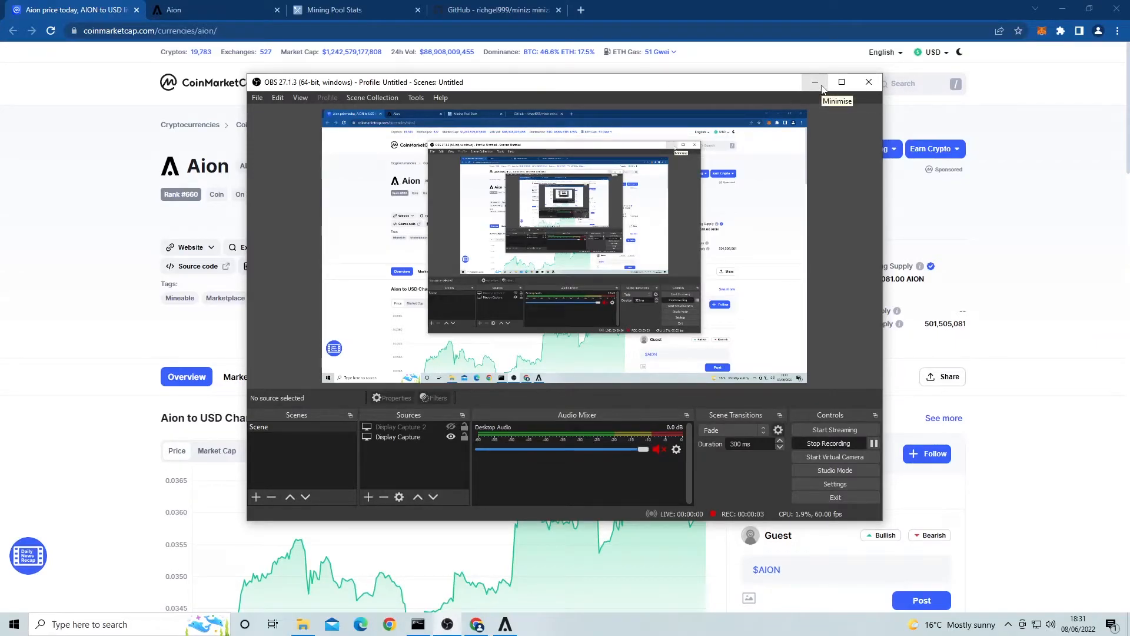
# Minimise the OBS Studio window to reveal the Aion price page on CoinMarketCap.
pyautogui.click(815, 81)
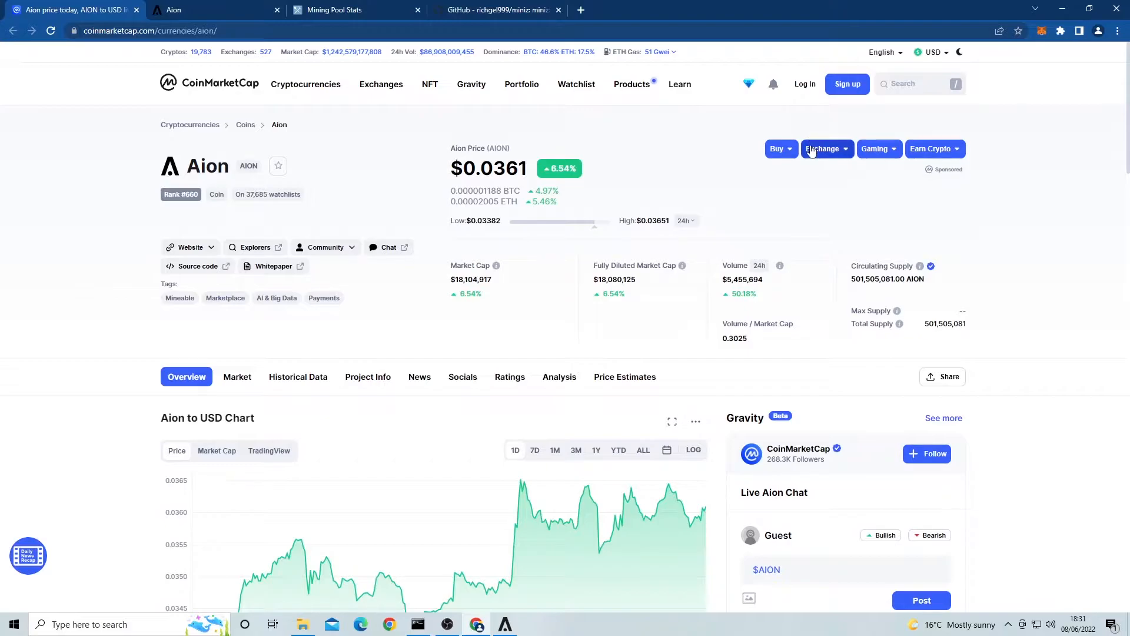
pyautogui.moveTo(1032, 352)
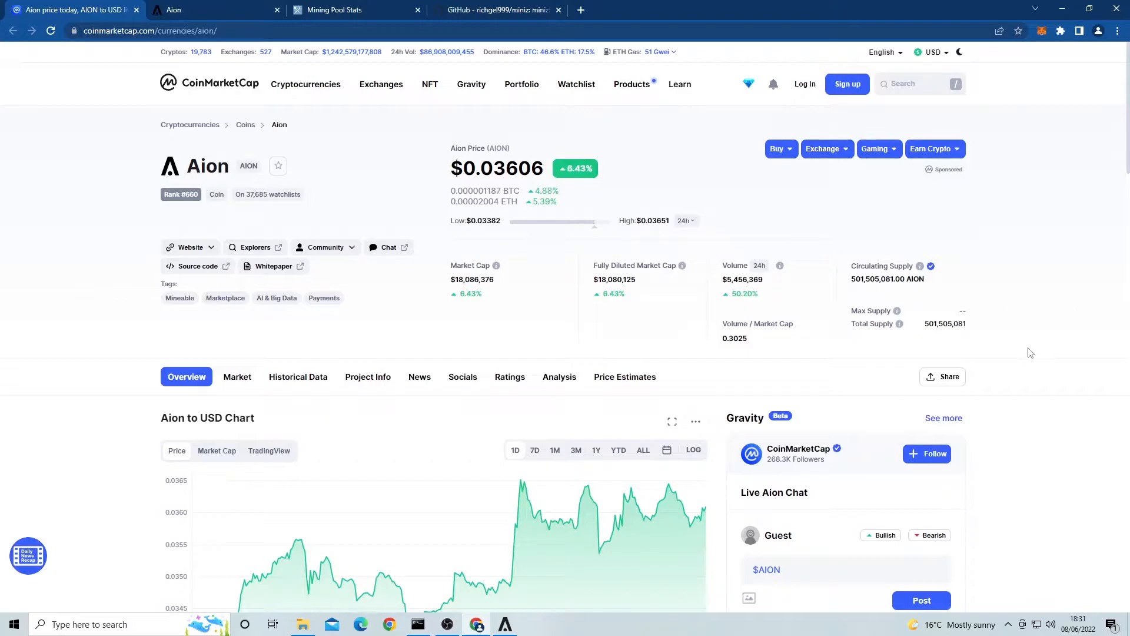
pyautogui.moveTo(978, 409)
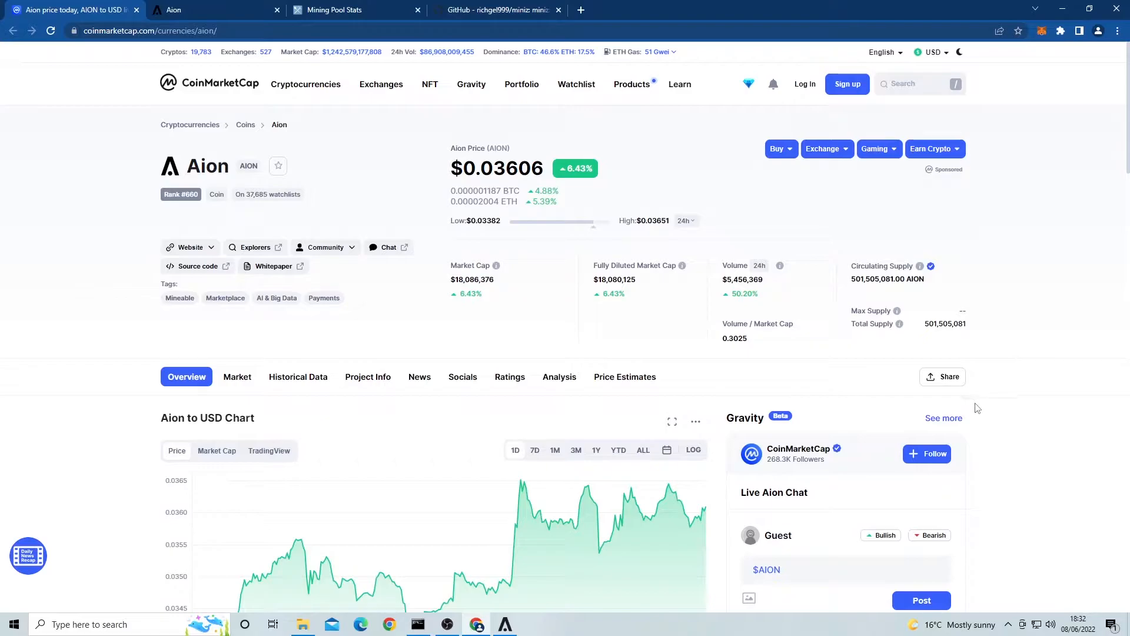
pyautogui.moveTo(298, 131)
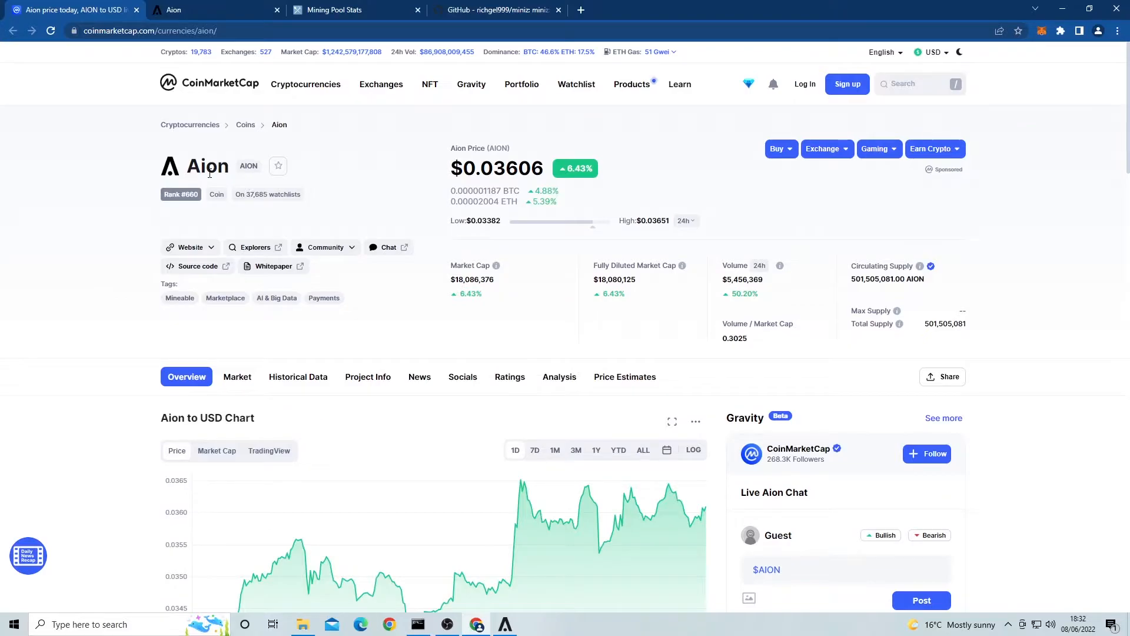
pyautogui.moveTo(173, 177)
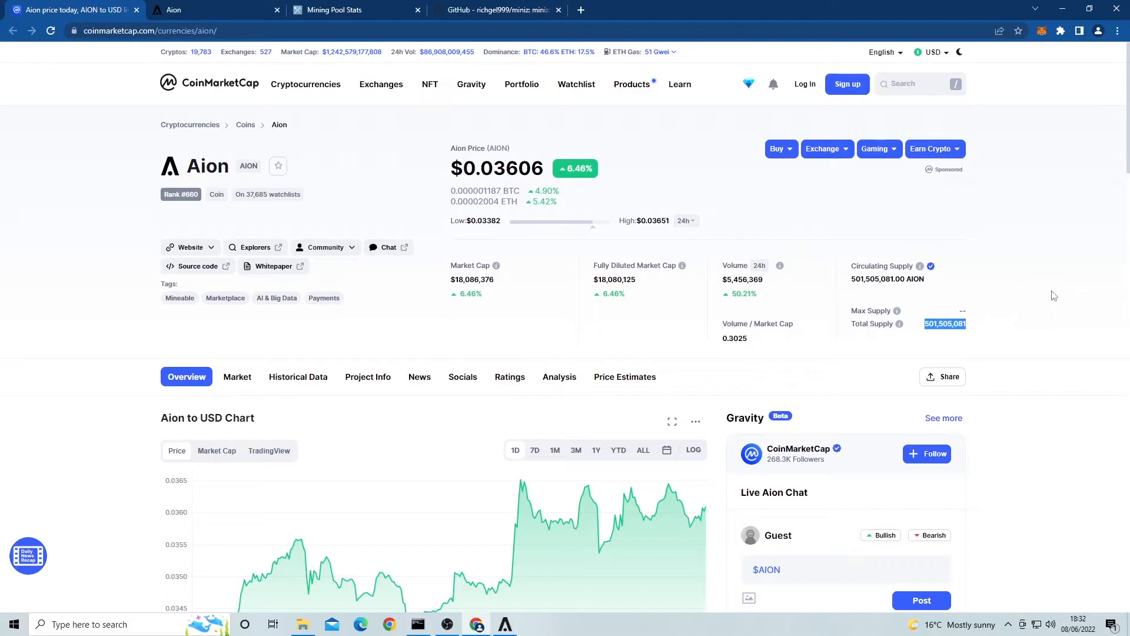
# Scroll down the Aion page and show the Markets table of exchanges trading AION.
pyautogui.scroll(-3)
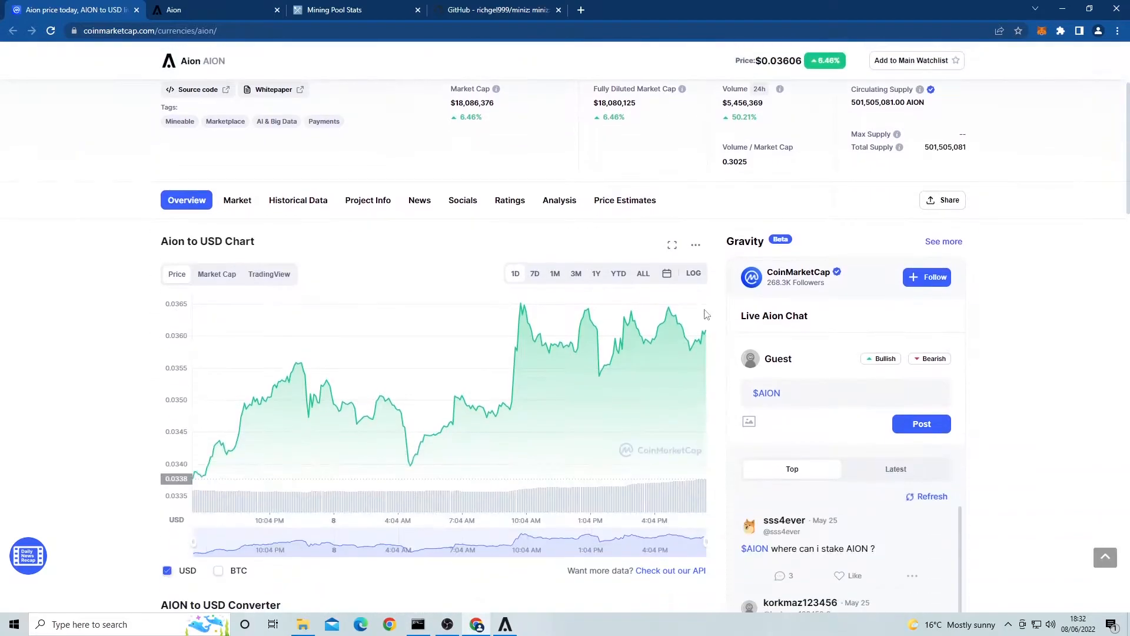
pyautogui.moveTo(547, 292)
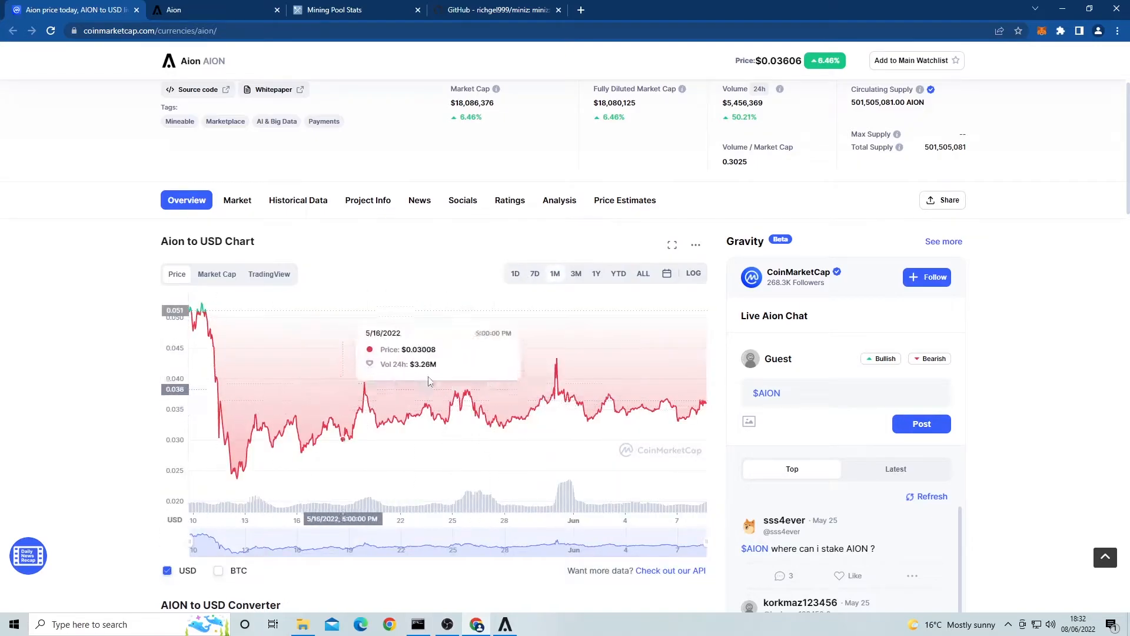
pyautogui.click(236, 200)
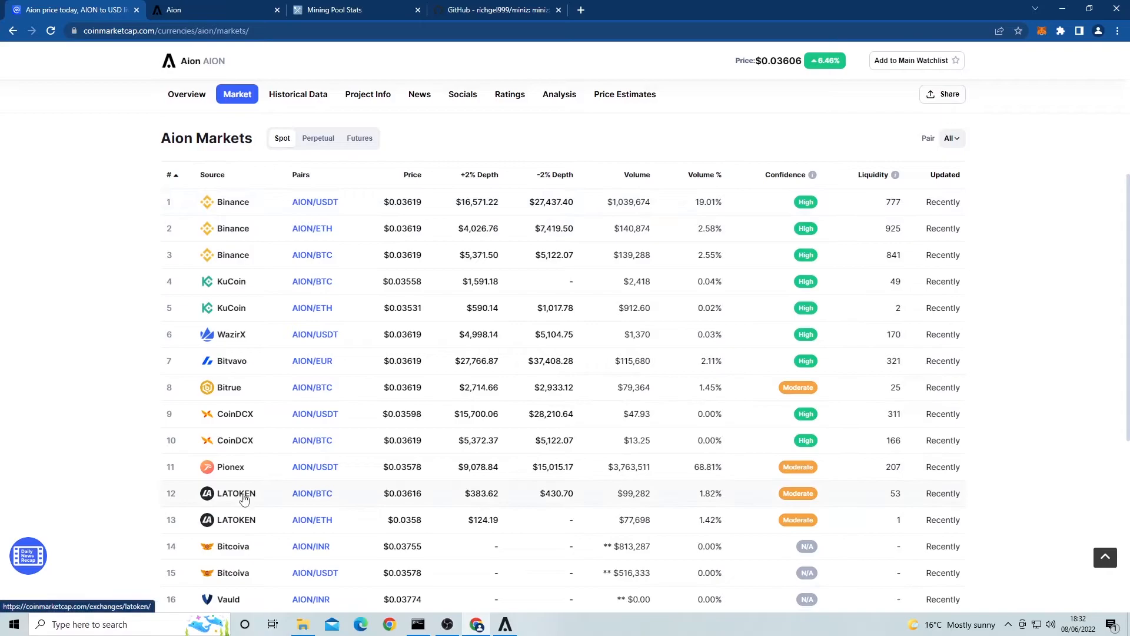
pyautogui.moveTo(258, 224)
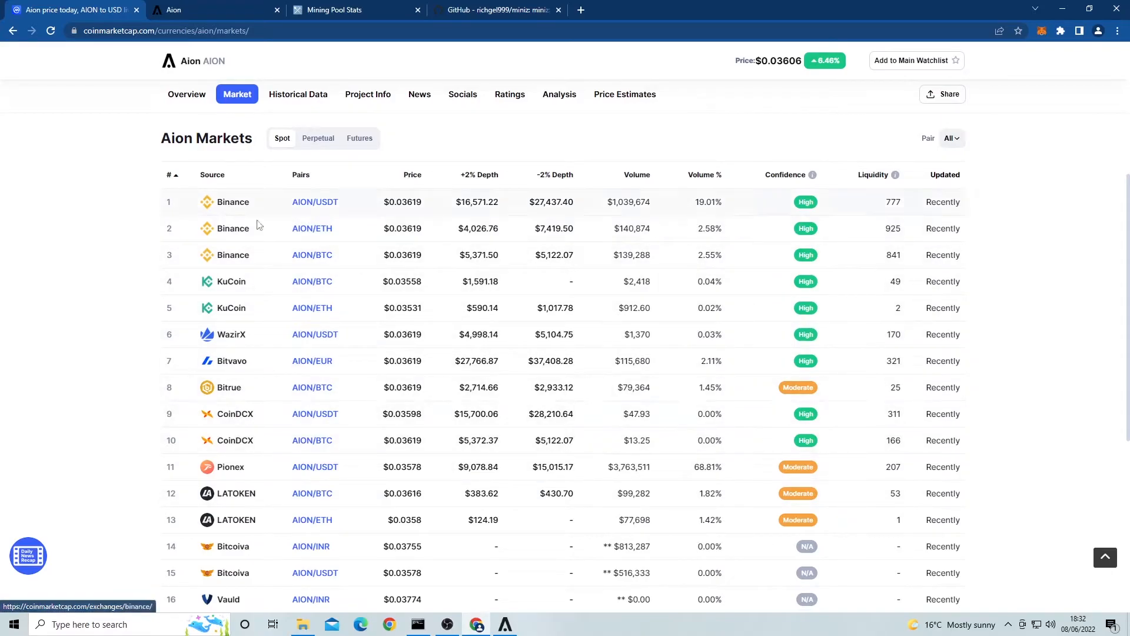
pyautogui.moveTo(258, 235)
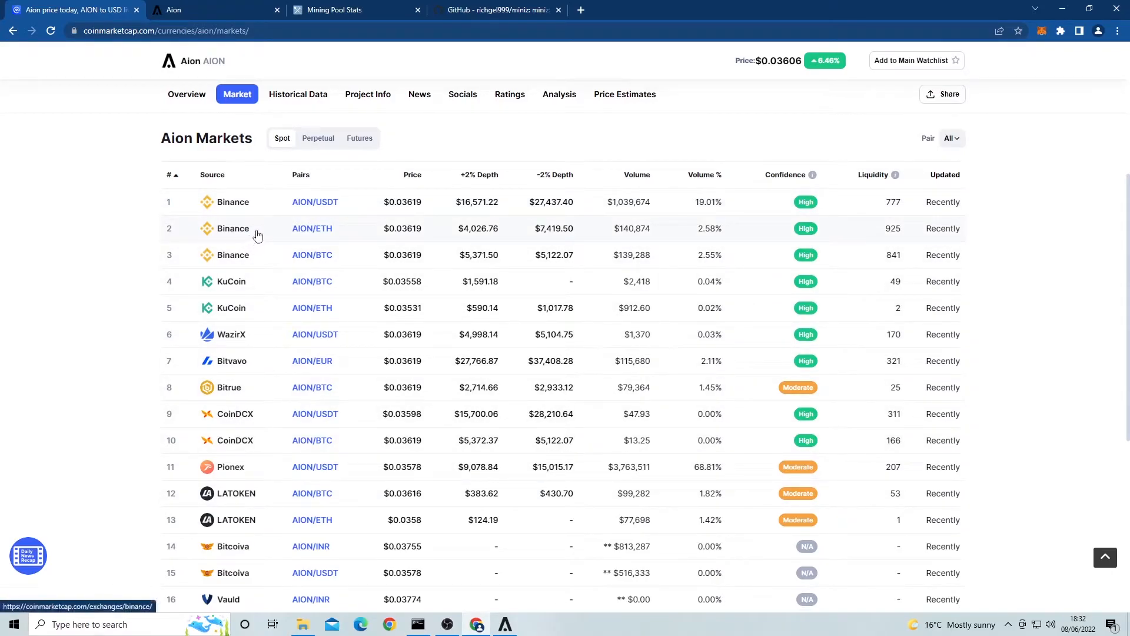
# Switch from CoinMarketCap to the Aion project website tab.
pyautogui.click(210, 9)
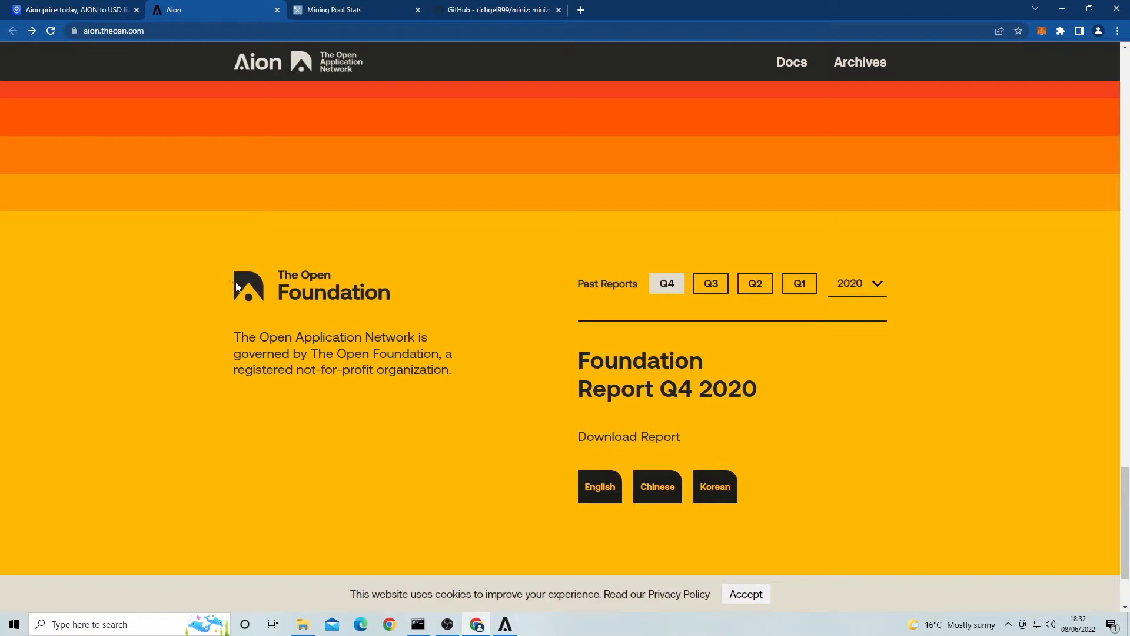
pyautogui.moveTo(239, 290)
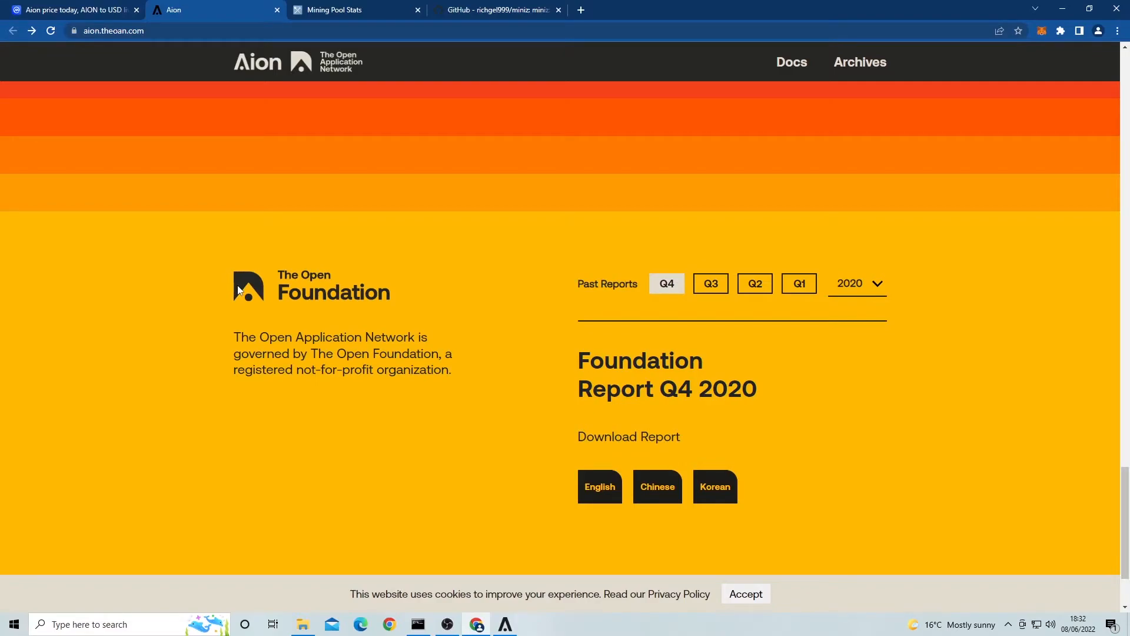
pyautogui.moveTo(281, 397)
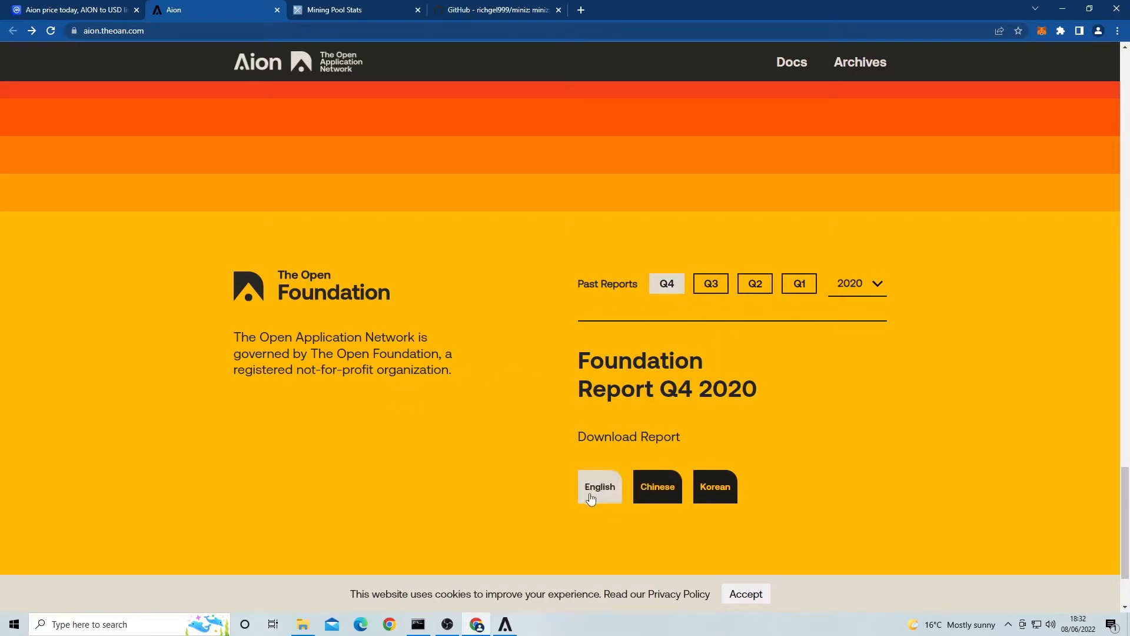
# Dismiss the cookie notice so the Q4 2020 Foundation Report downloads are unobstructed.
pyautogui.click(746, 593)
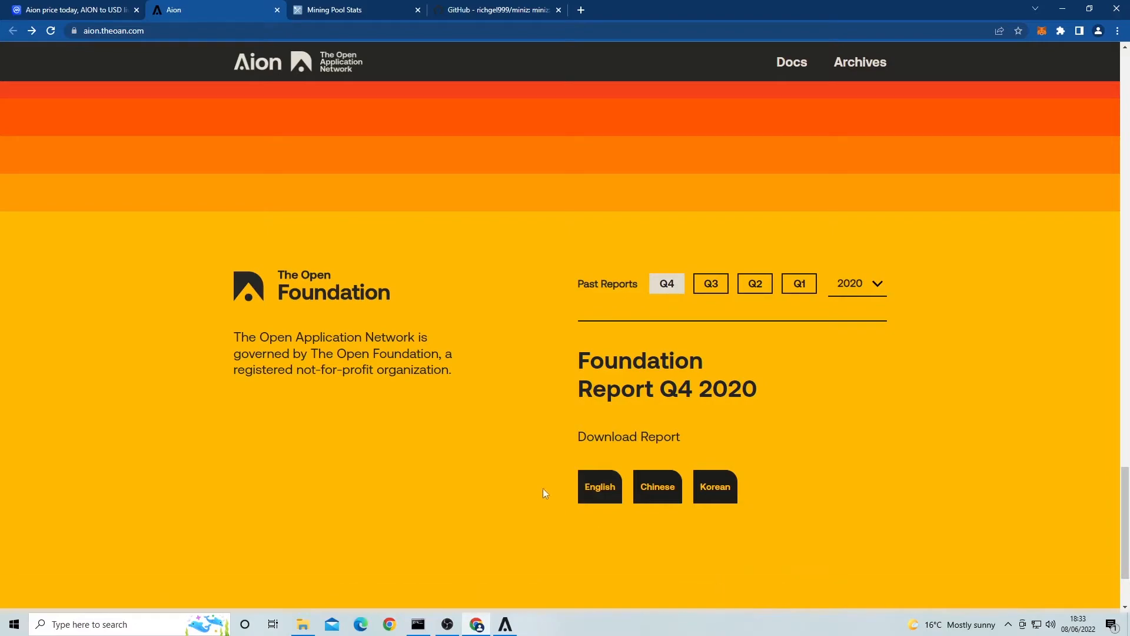
pyautogui.moveTo(599, 486)
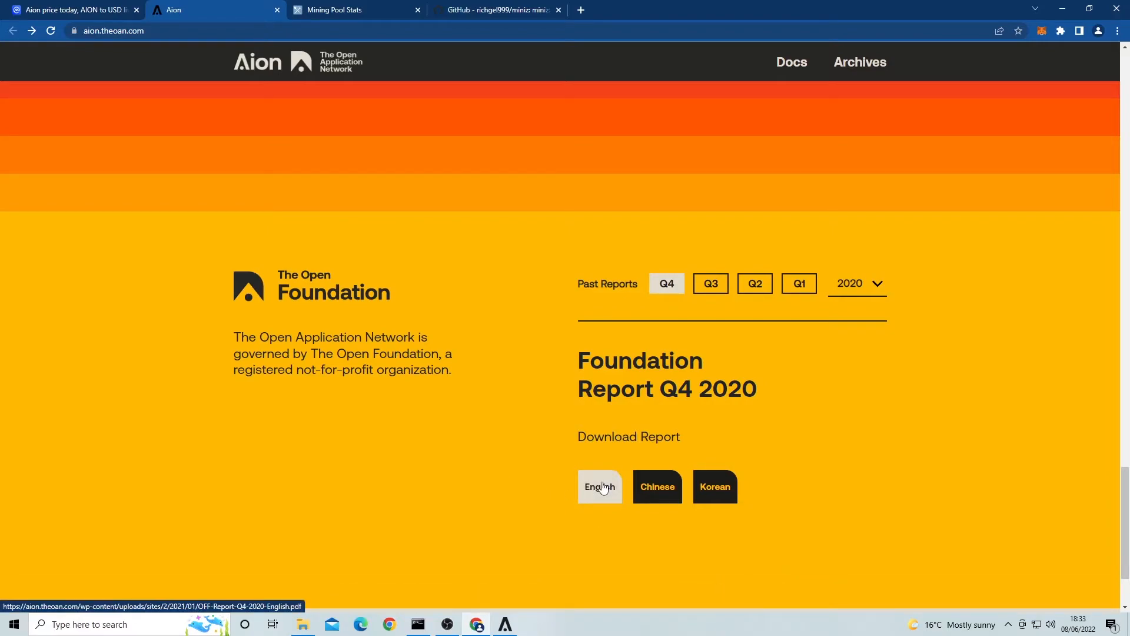
pyautogui.moveTo(405, 260)
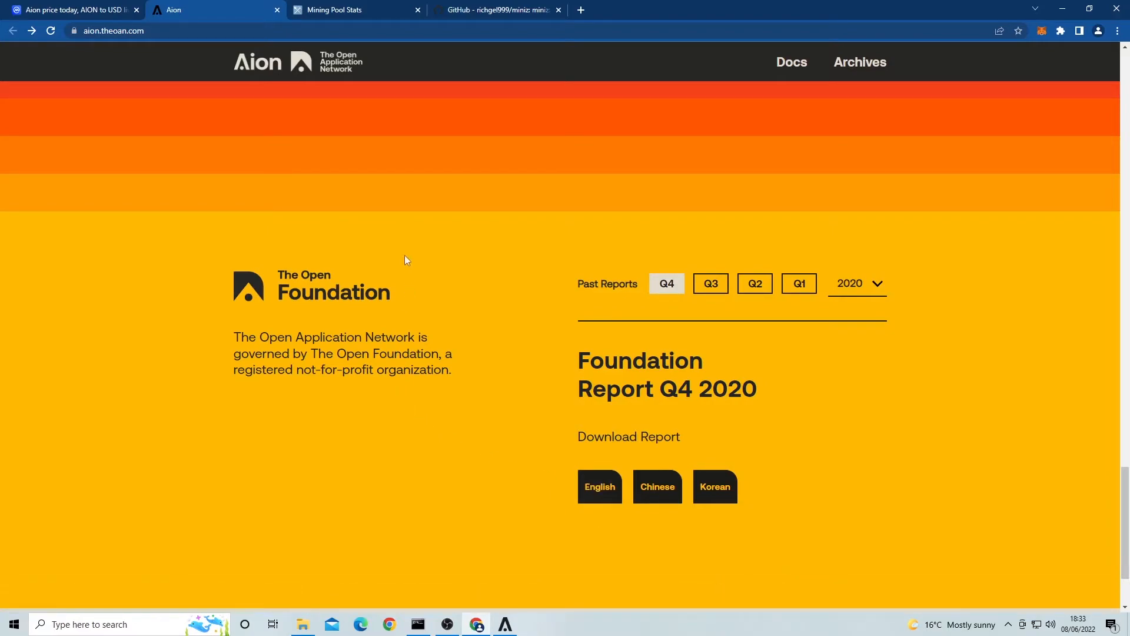
pyautogui.moveTo(411, 384)
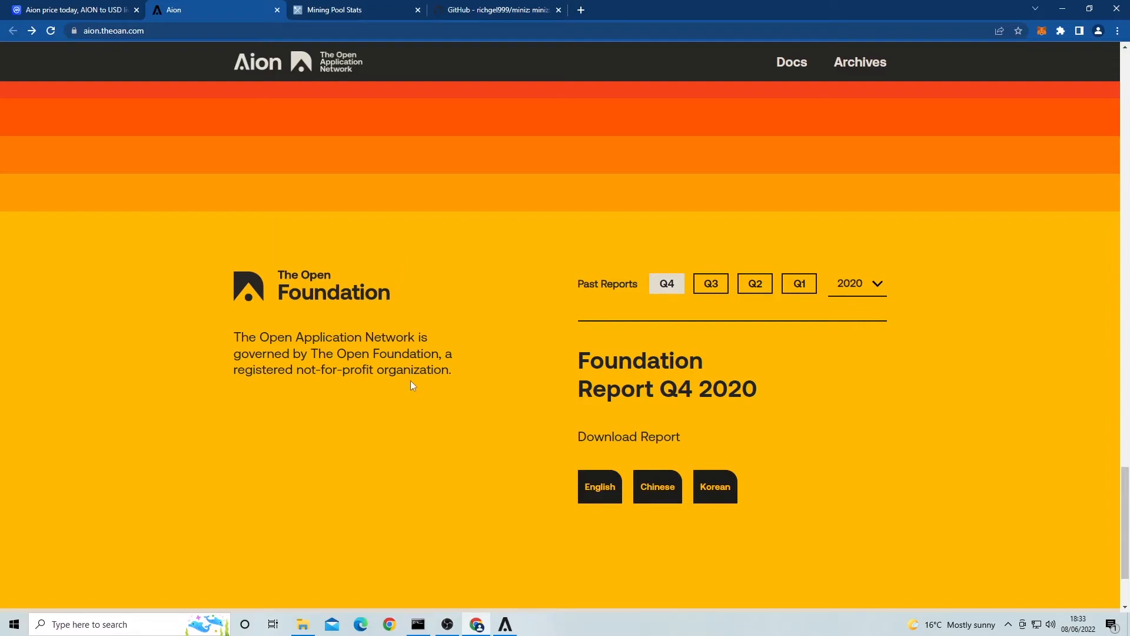
pyautogui.moveTo(469, 392)
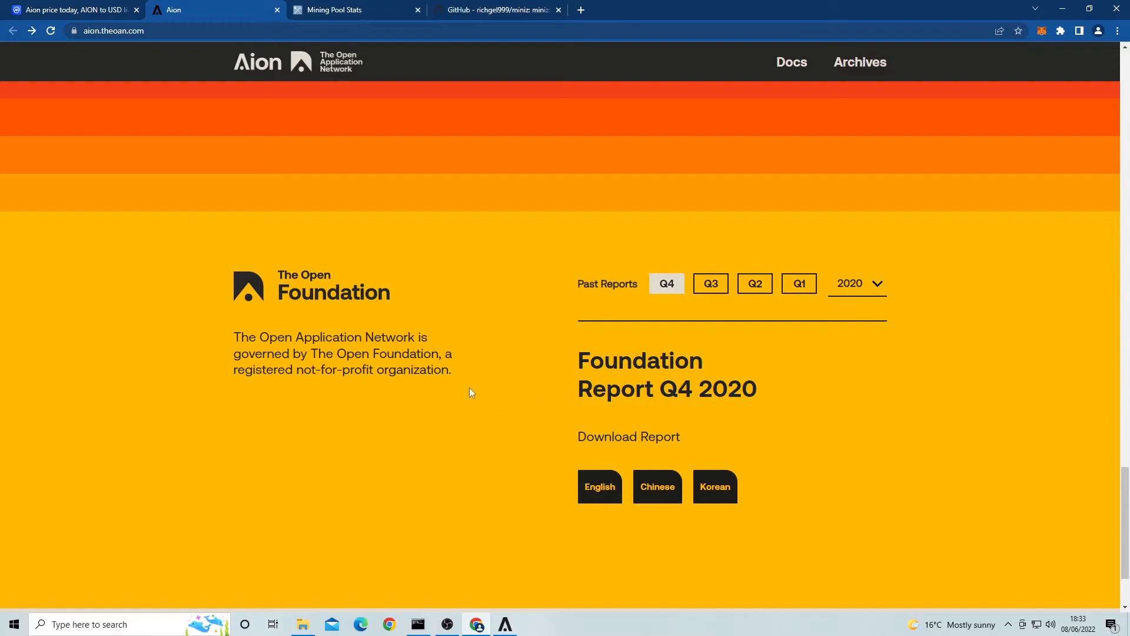
pyautogui.moveTo(474, 391)
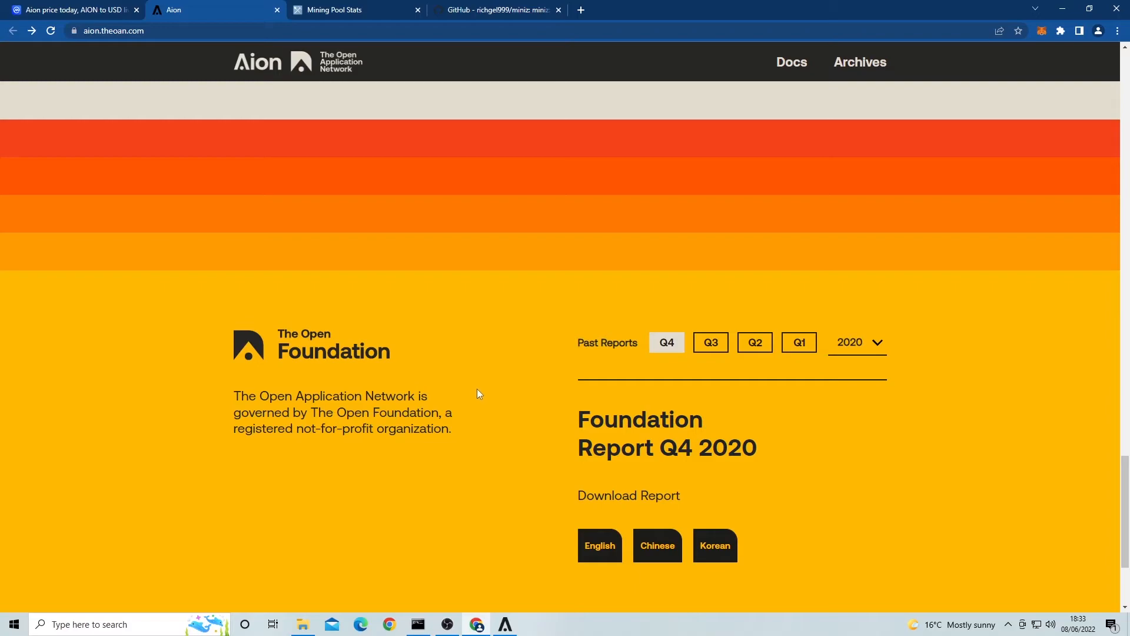
pyautogui.moveTo(474, 397)
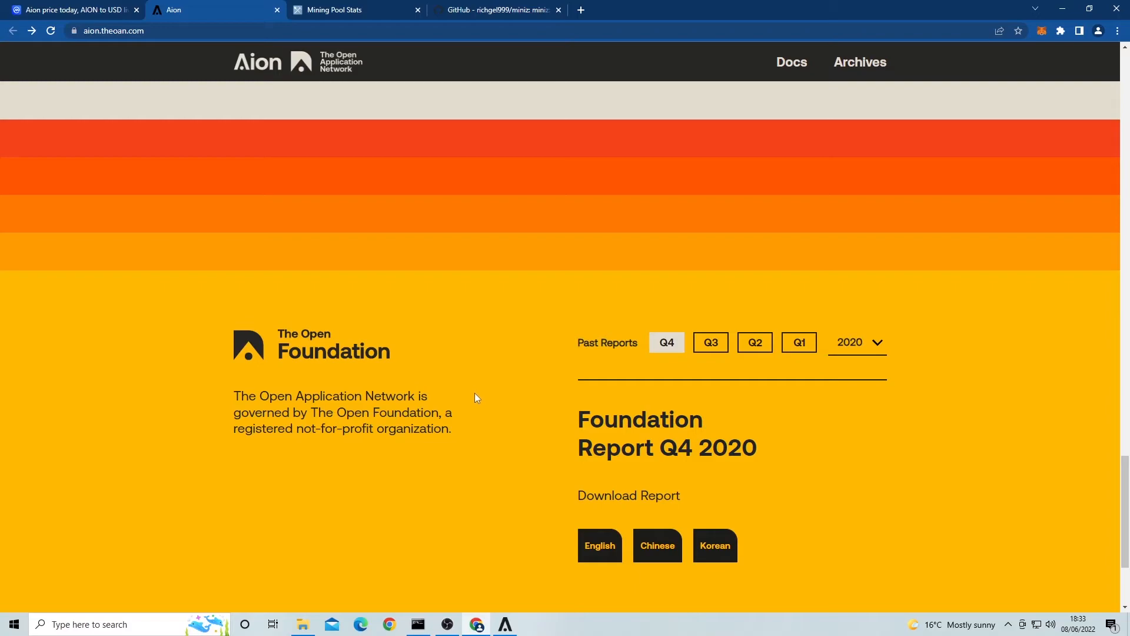
pyautogui.moveTo(566, 426)
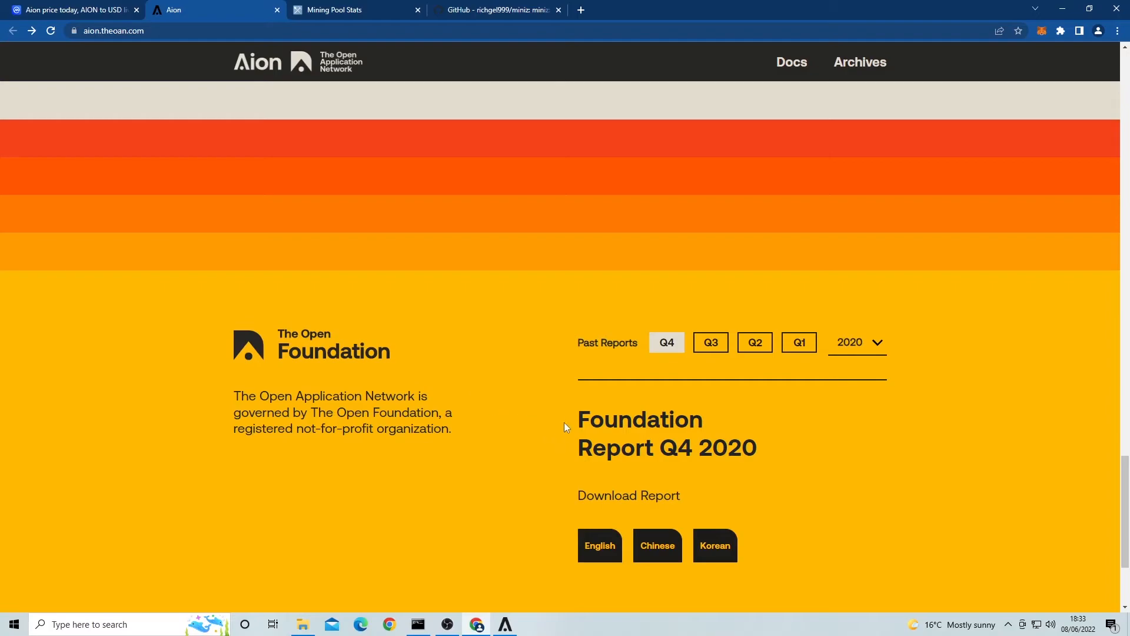
pyautogui.moveTo(732, 407)
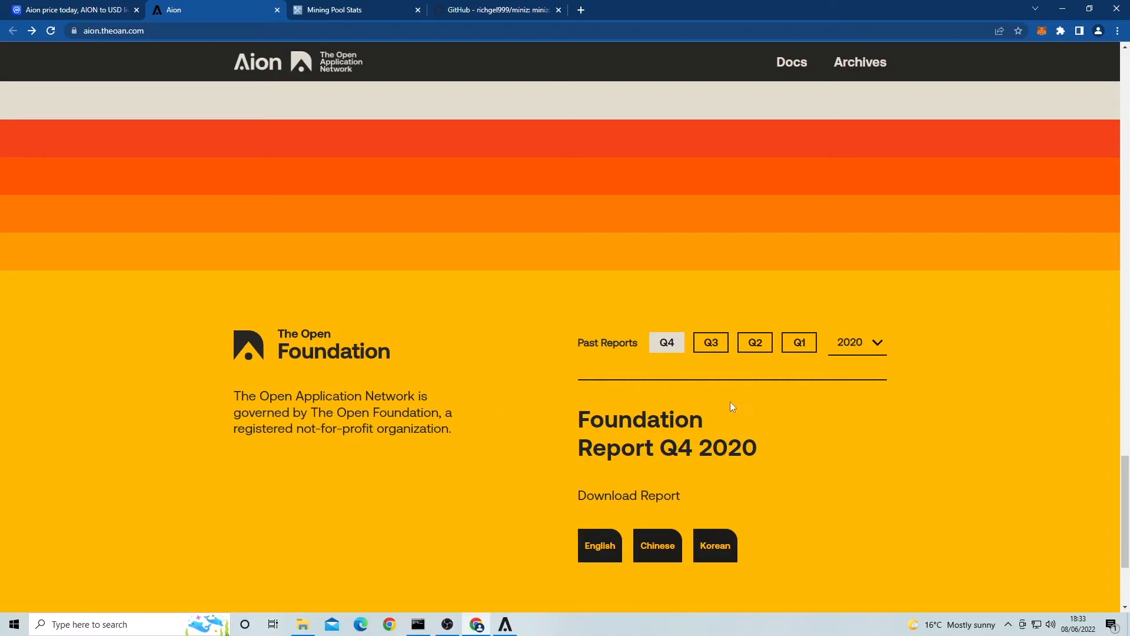
pyautogui.moveTo(723, 432)
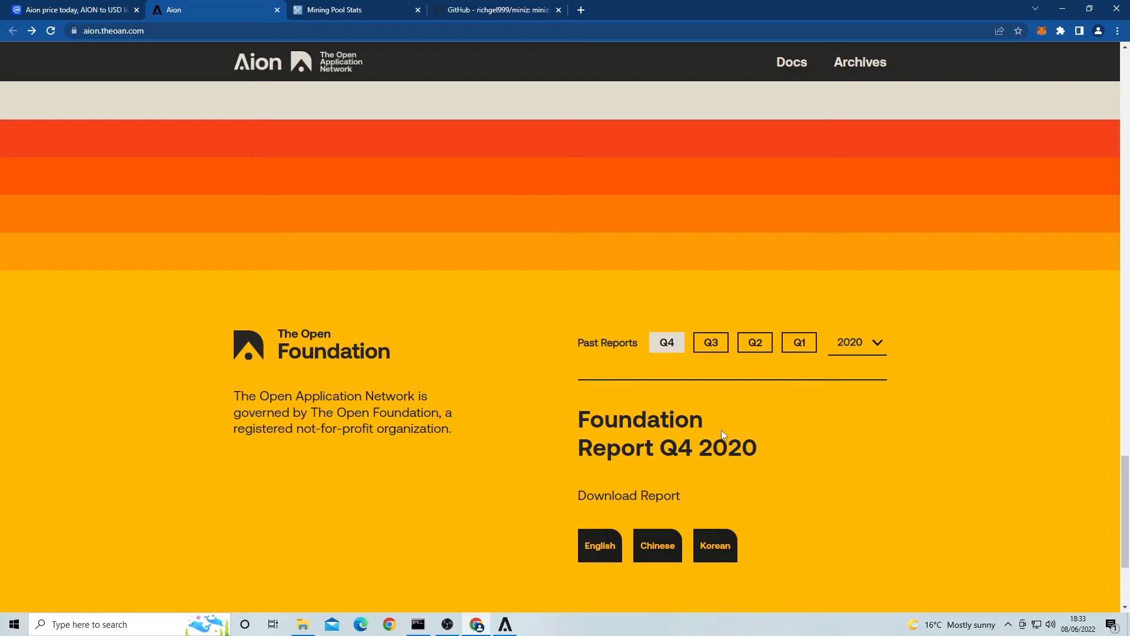
pyautogui.moveTo(377, 430)
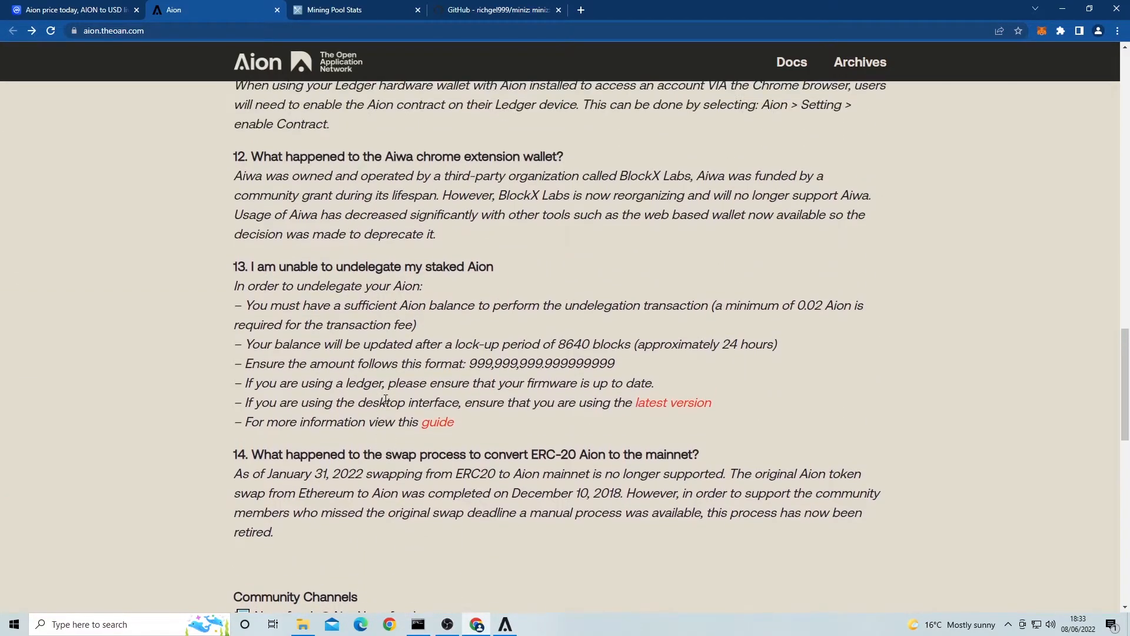
# Scroll back up the Aion website to the community banner at the top.
pyautogui.scroll(3)
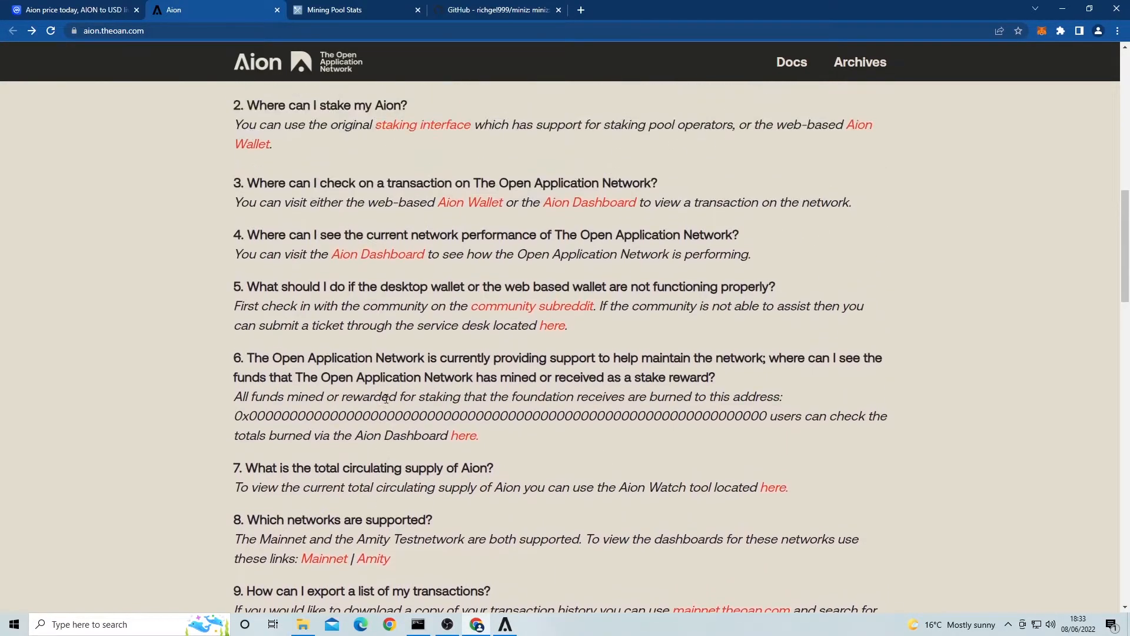
pyautogui.scroll(3)
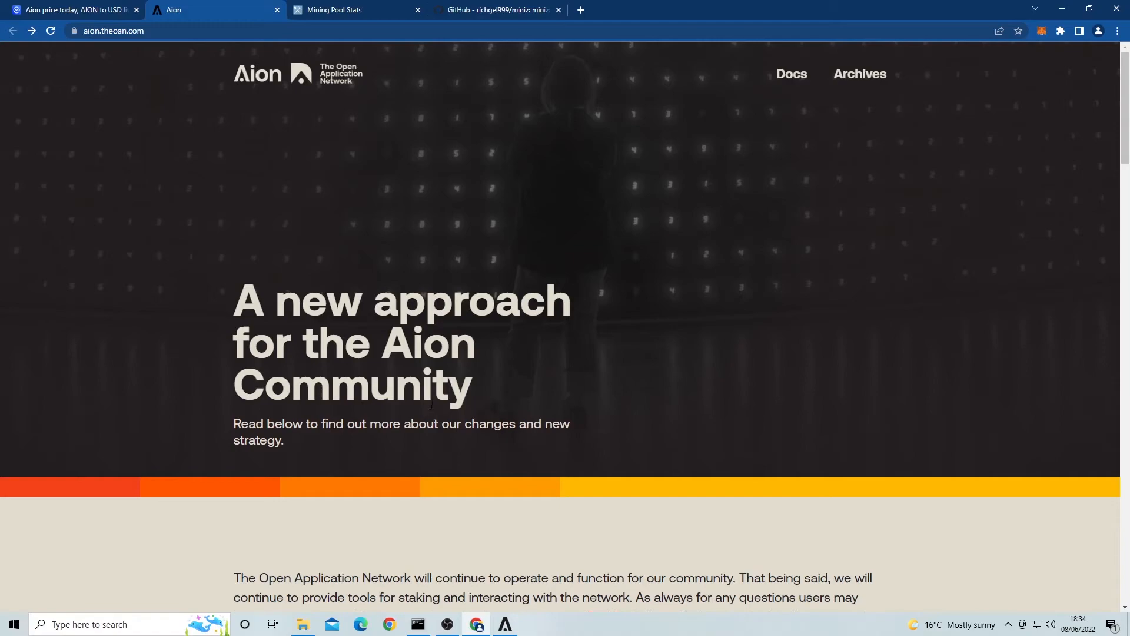
pyautogui.moveTo(333, 150)
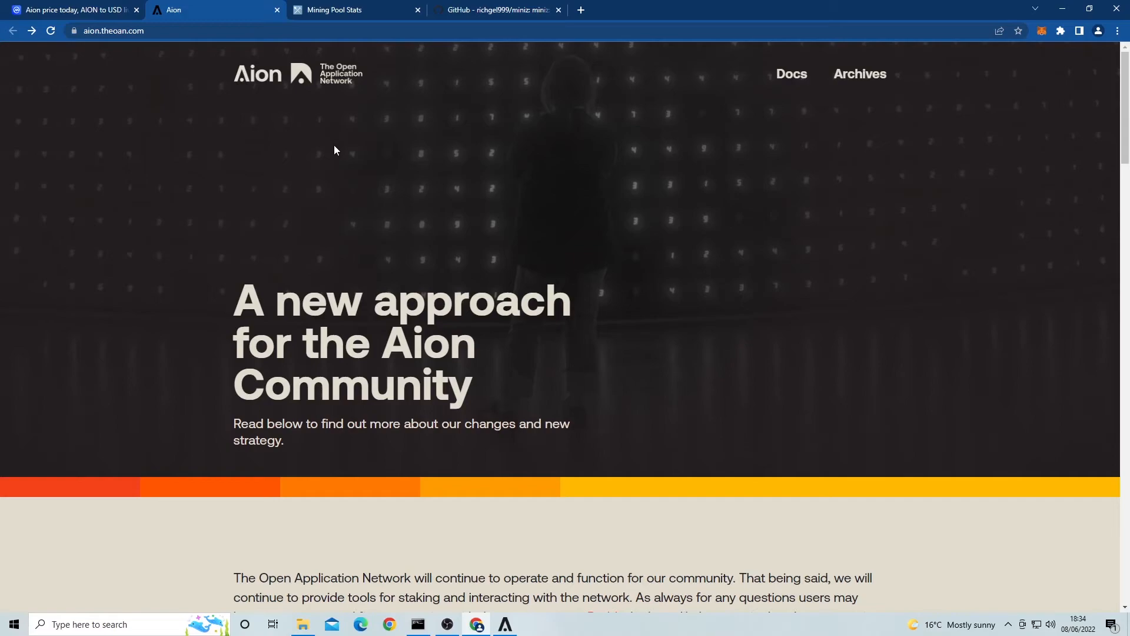
pyautogui.moveTo(339, 145)
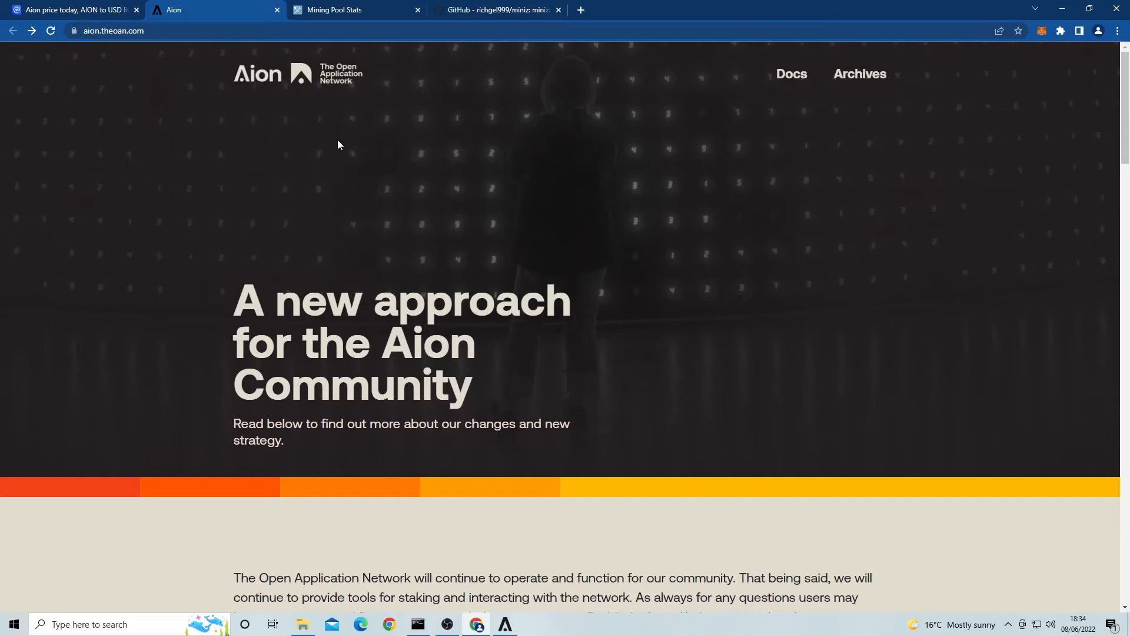
pyautogui.moveTo(355, 126)
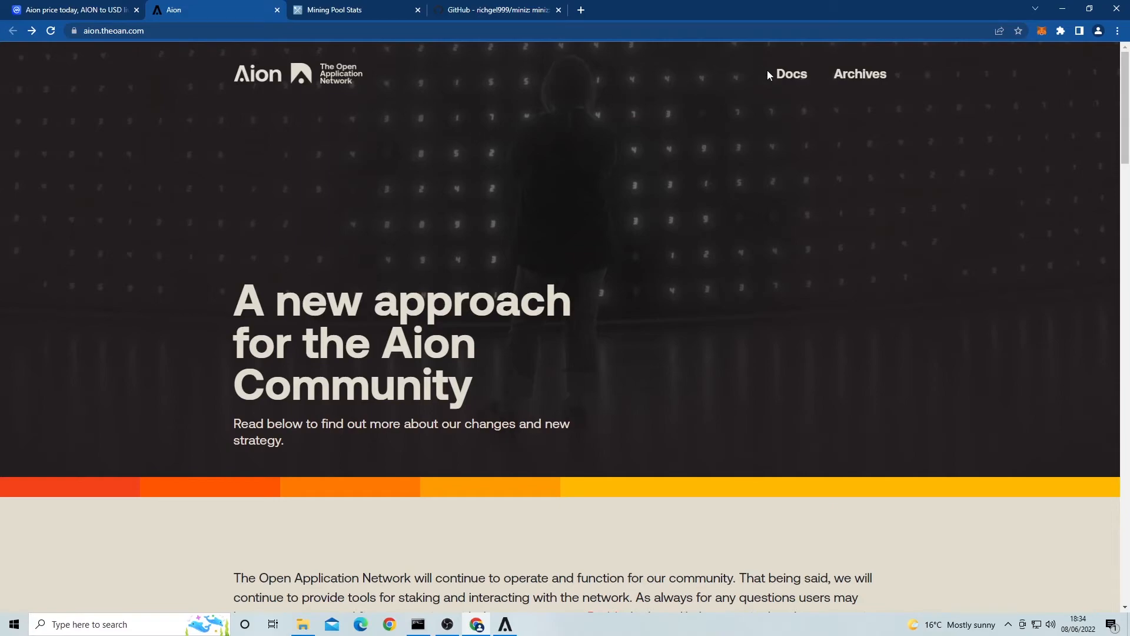
pyautogui.moveTo(792, 75)
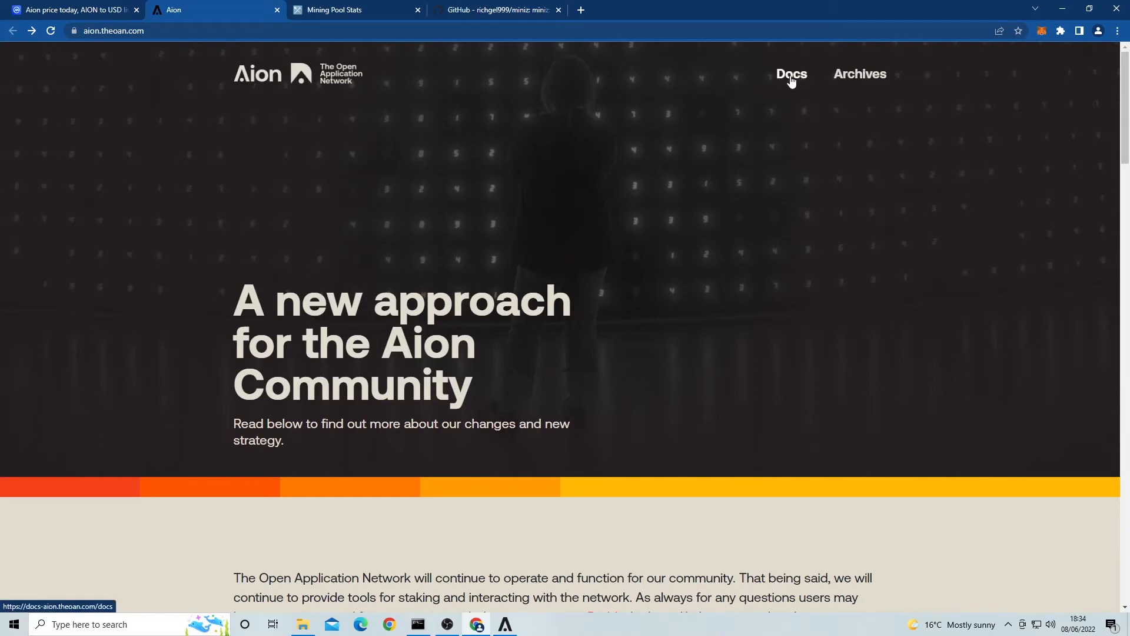
# Reach the Aion Desktop Wallet guide under Wallets in the docs and scroll to the Windows download links.
pyautogui.click(791, 74)
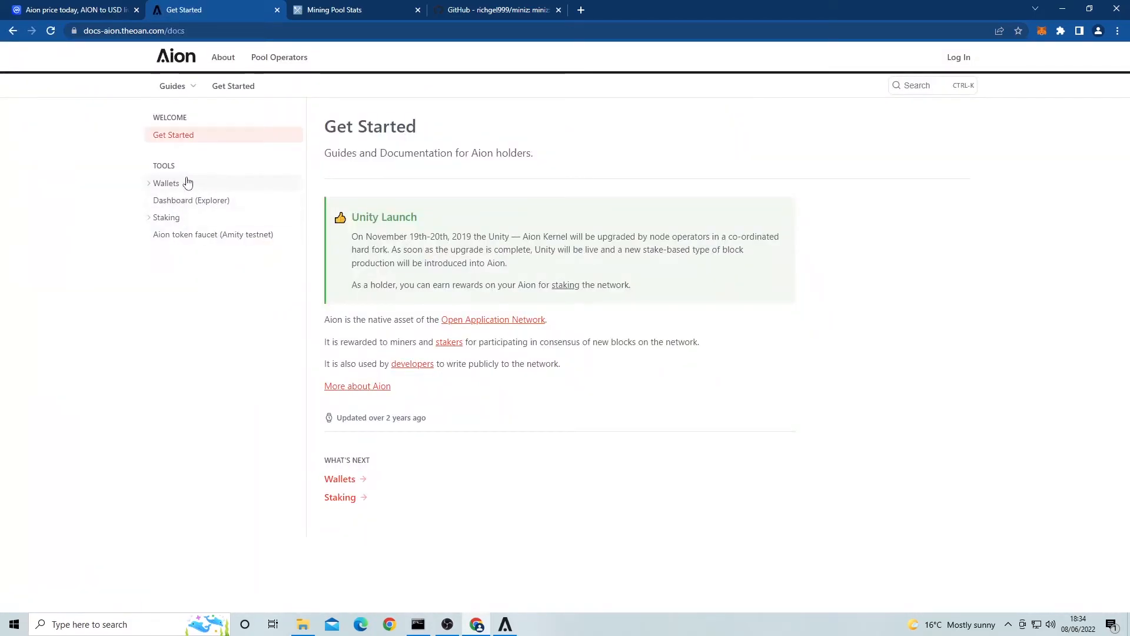
pyautogui.click(166, 182)
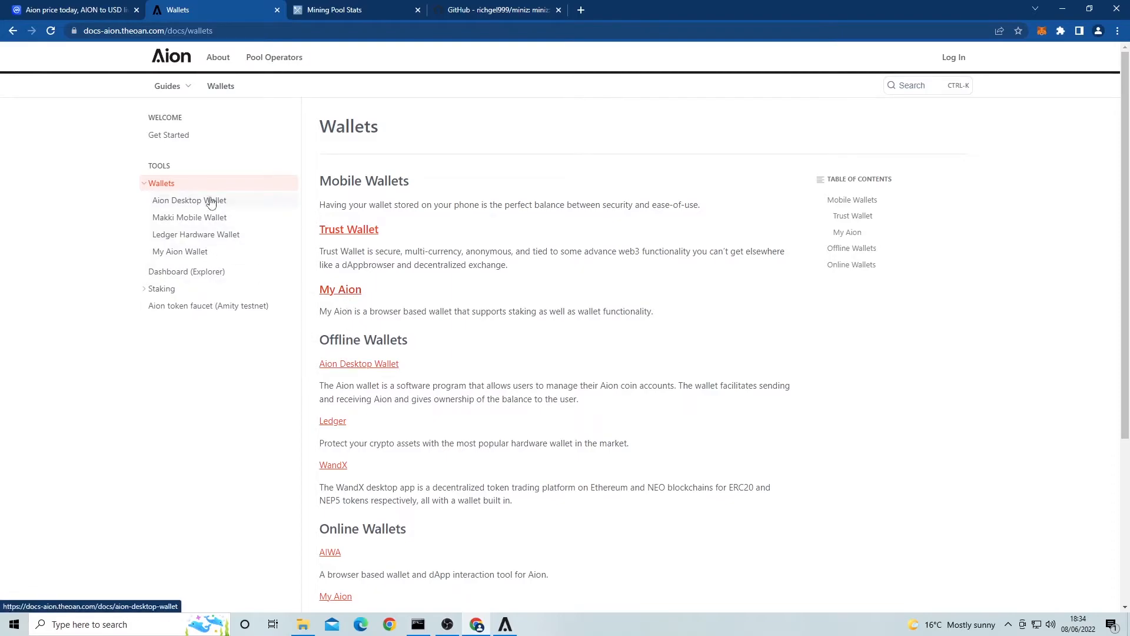
pyautogui.click(188, 200)
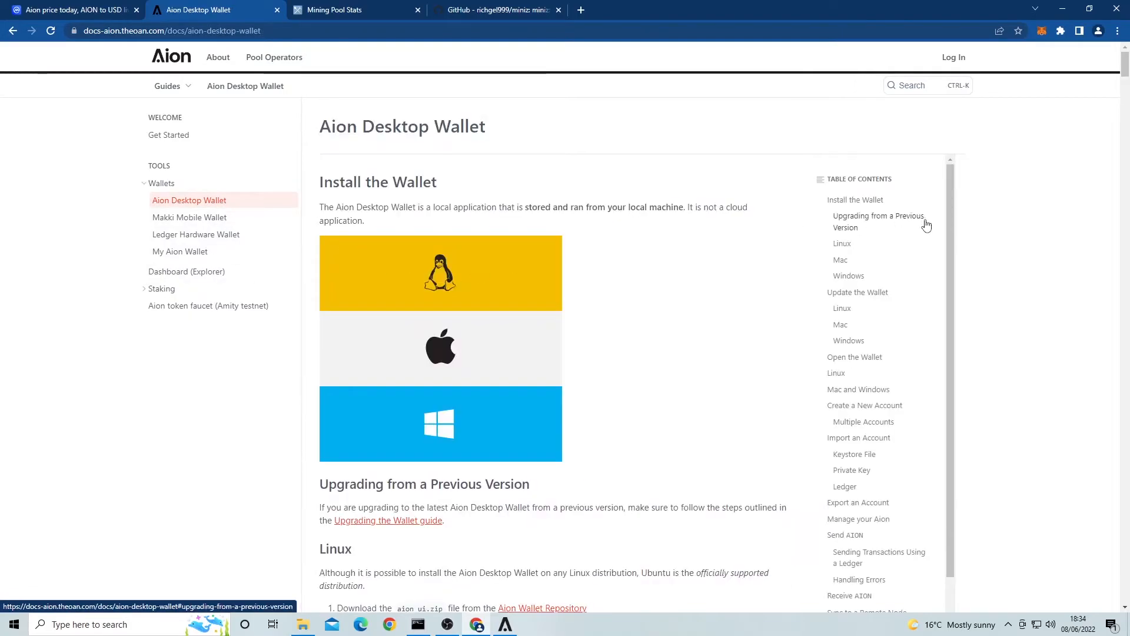
pyautogui.scroll(-3)
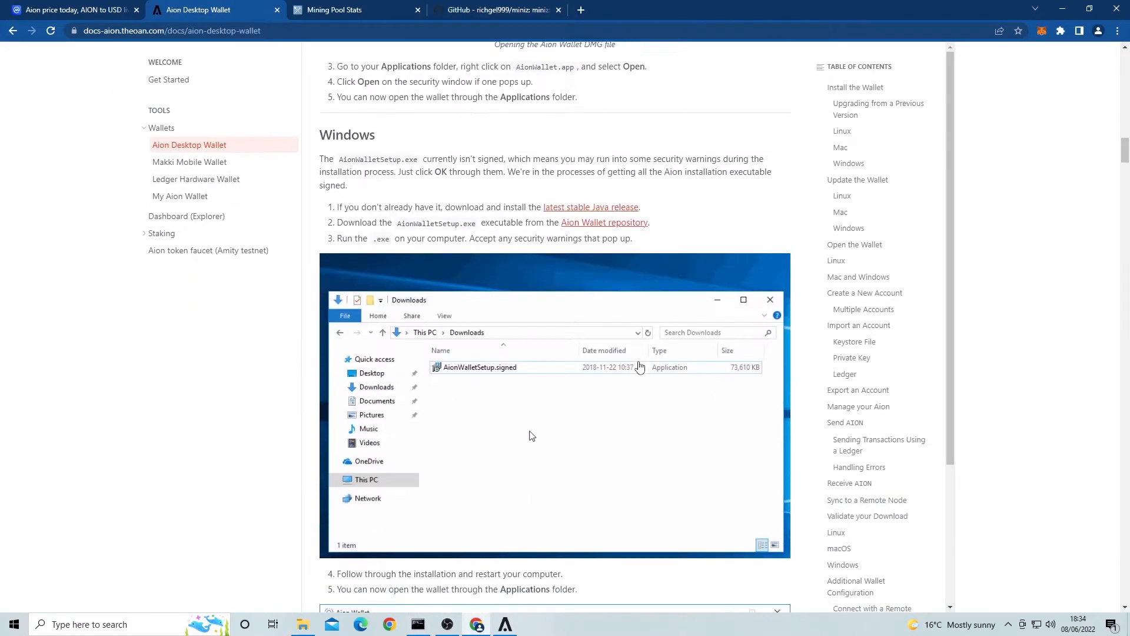
pyautogui.scroll(-3)
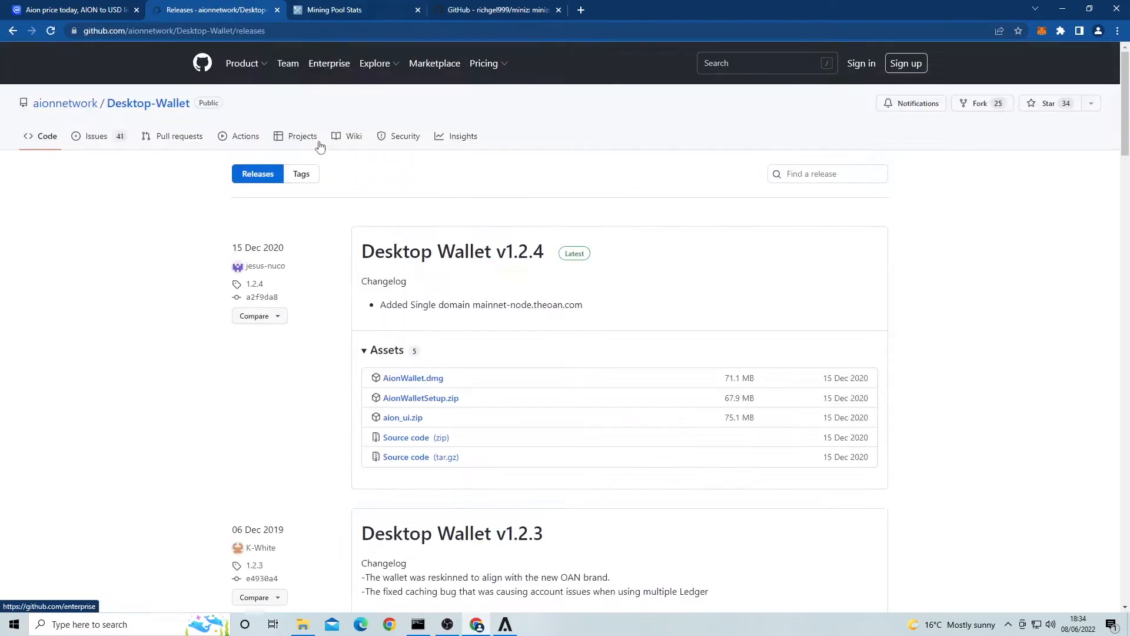
pyautogui.scroll(-3)
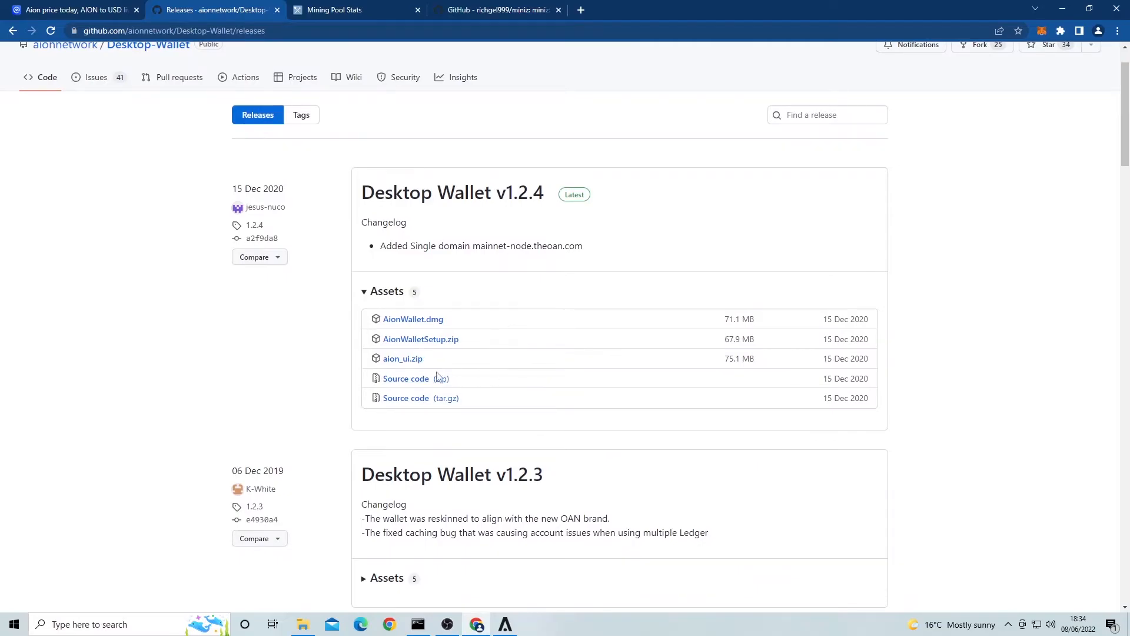
pyautogui.moveTo(475, 298)
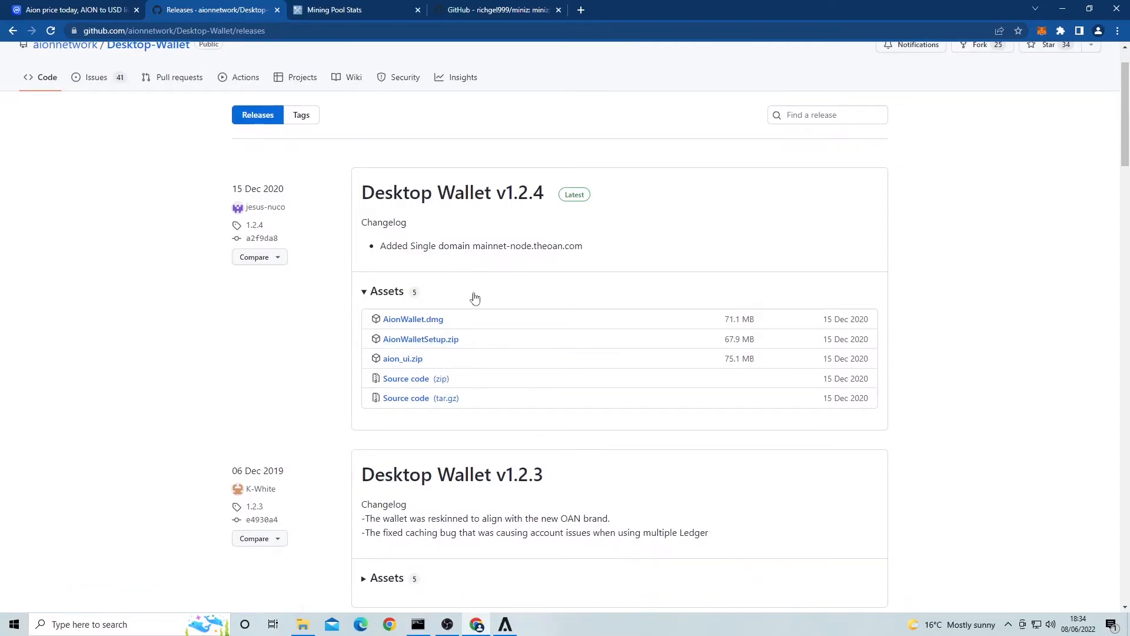
pyautogui.moveTo(530, 633)
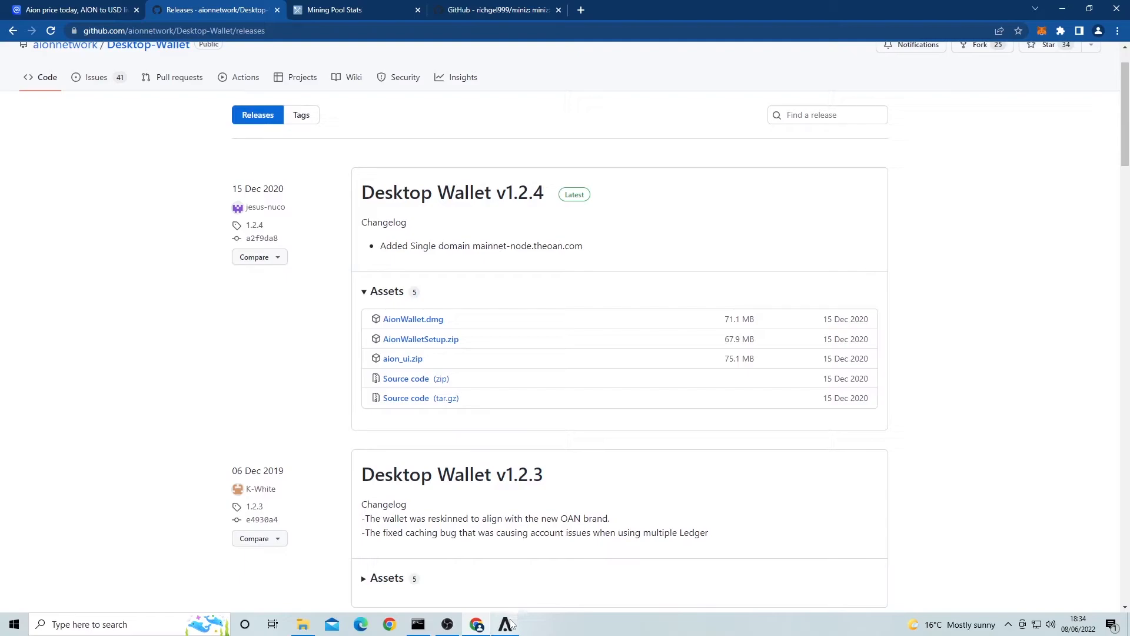
# Launch Aion Wallet and unlock the seed account with its password.
pyautogui.click(505, 624)
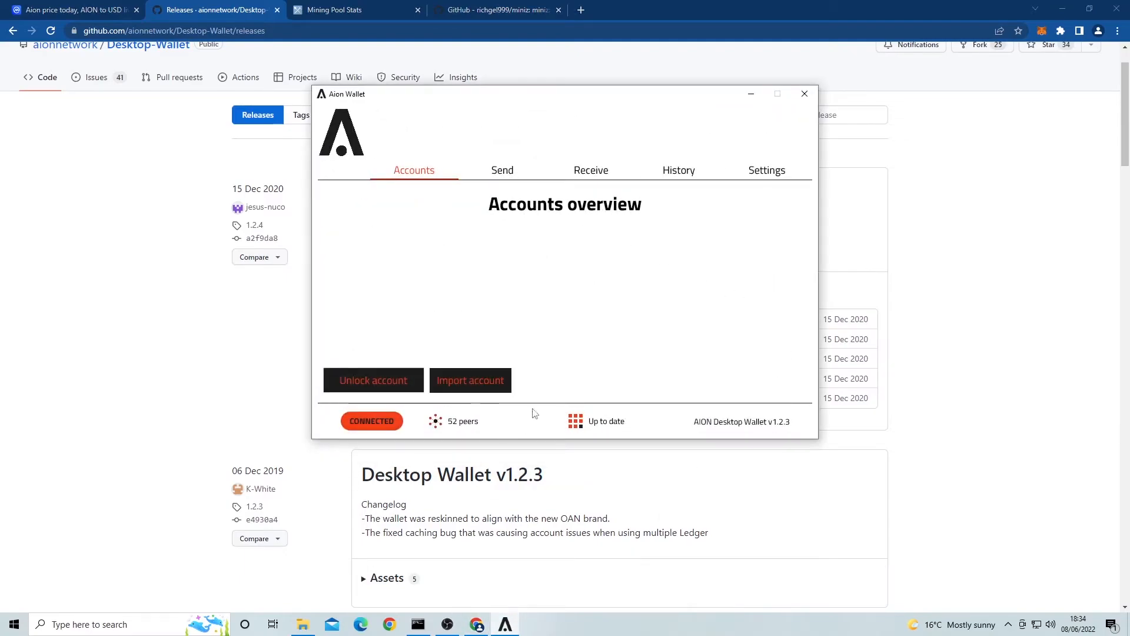
pyautogui.click(374, 381)
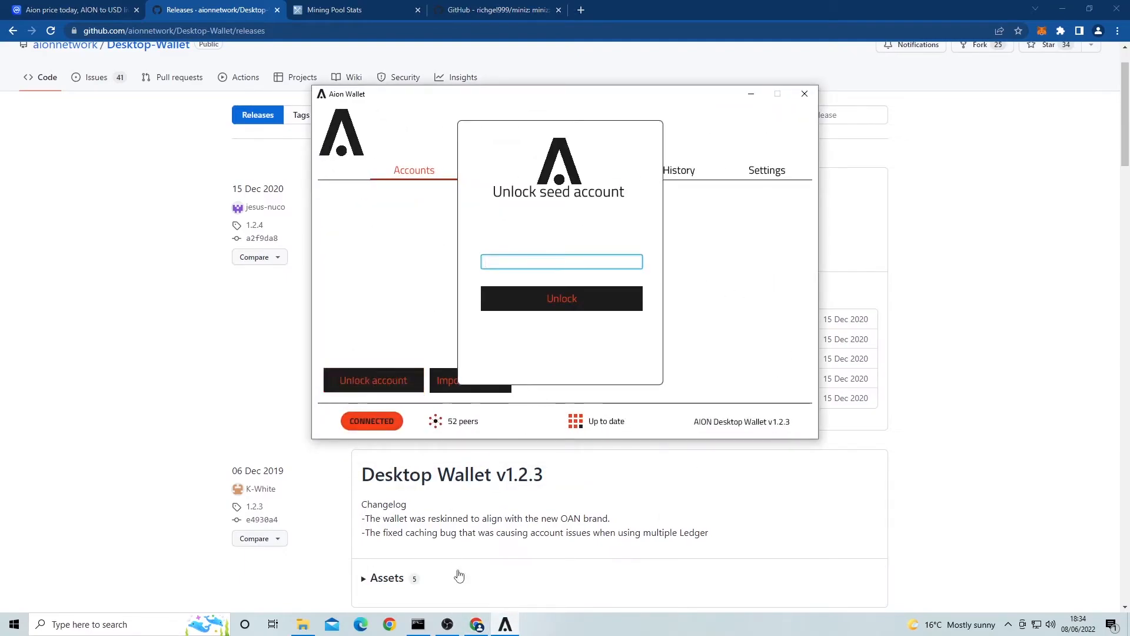
pyautogui.write('***')
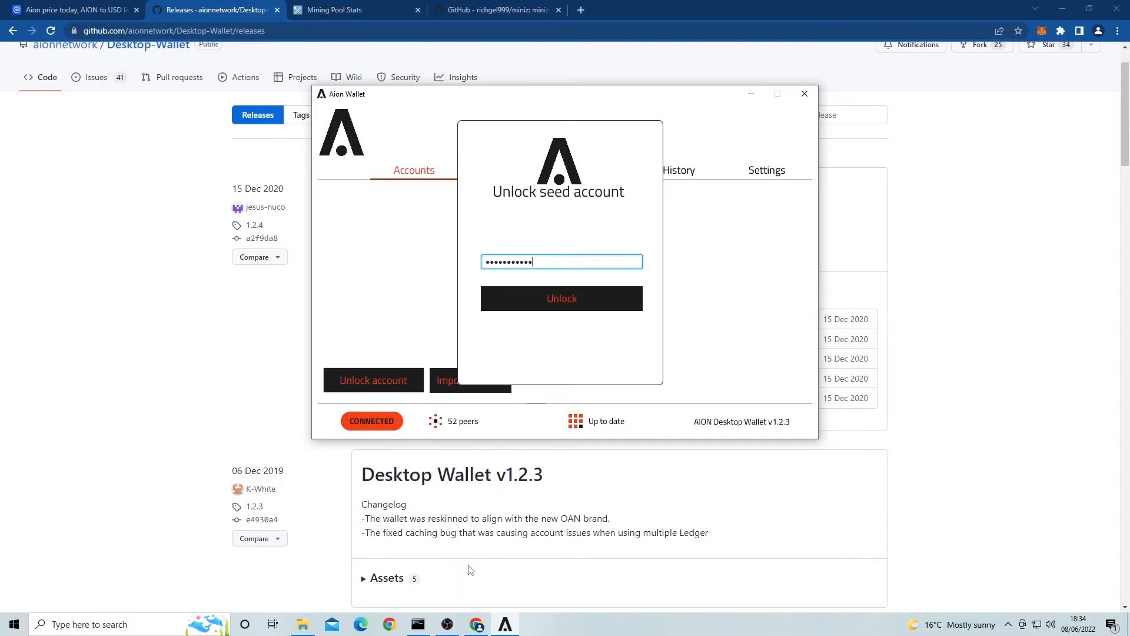
pyautogui.click(562, 298)
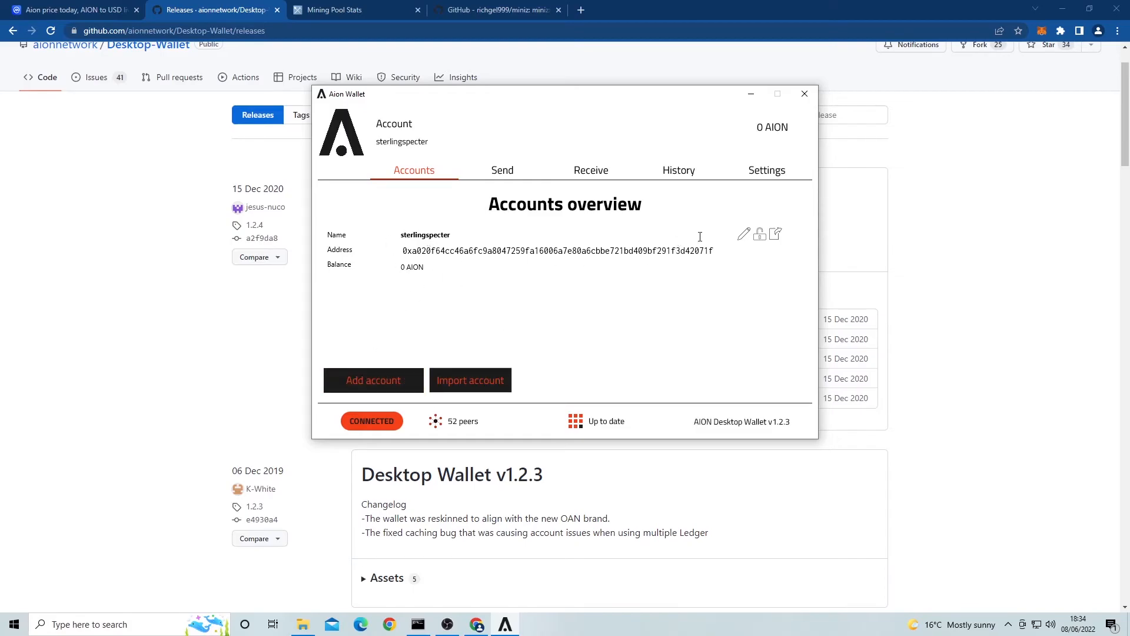
# Copy the account's receiving address to the clipboard and return to the browser.
pyautogui.click(590, 170)
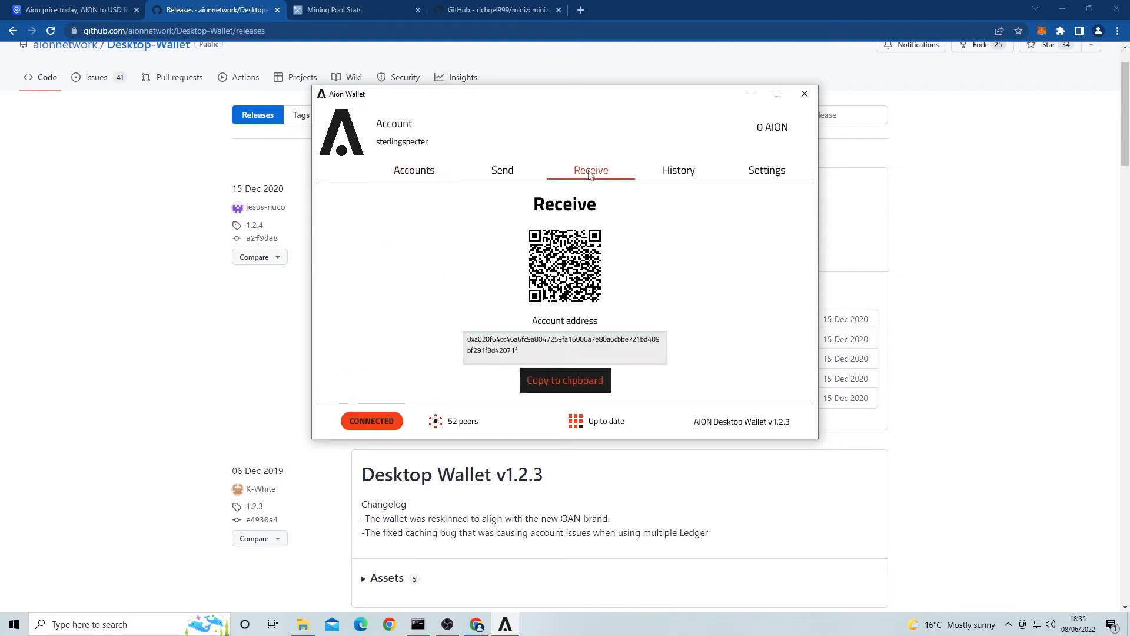
pyautogui.click(564, 380)
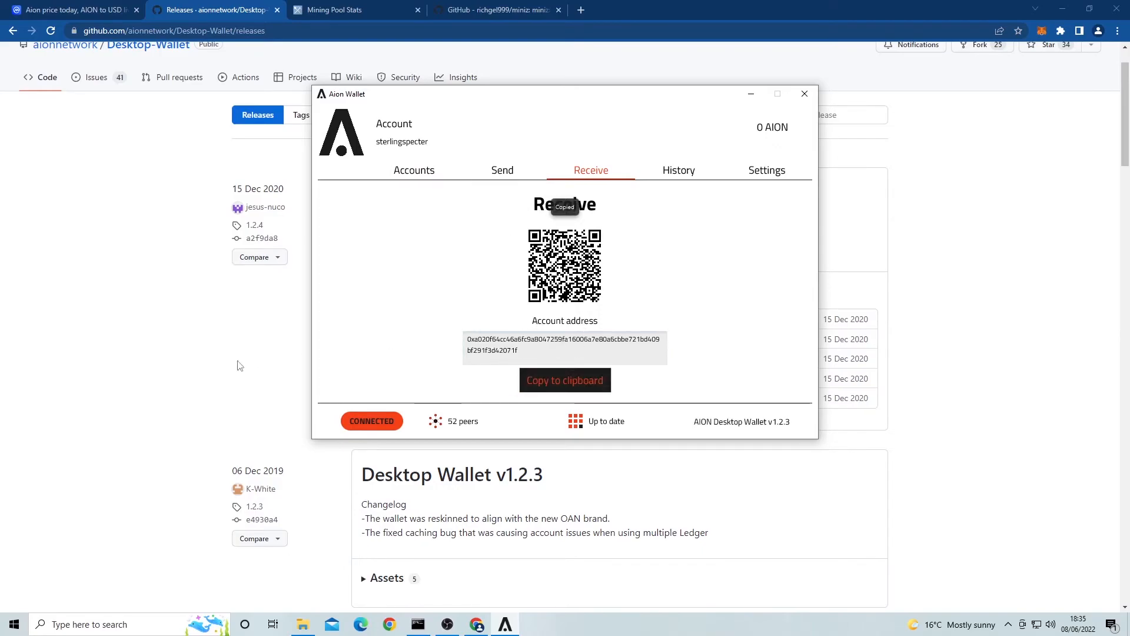
pyautogui.moveTo(282, 315)
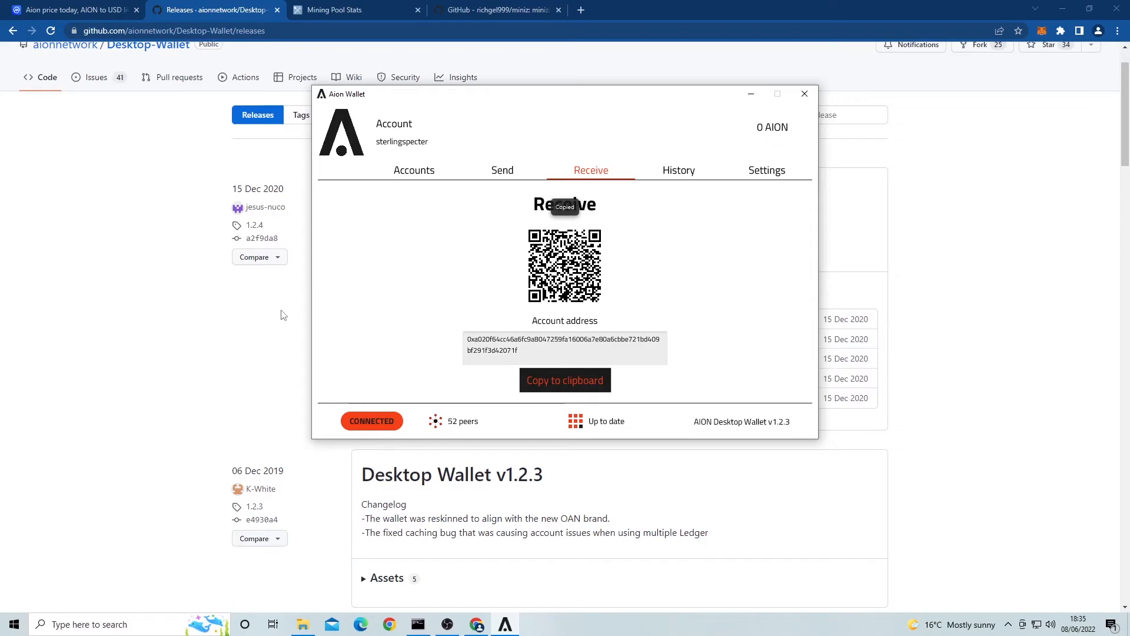
pyautogui.moveTo(261, 360)
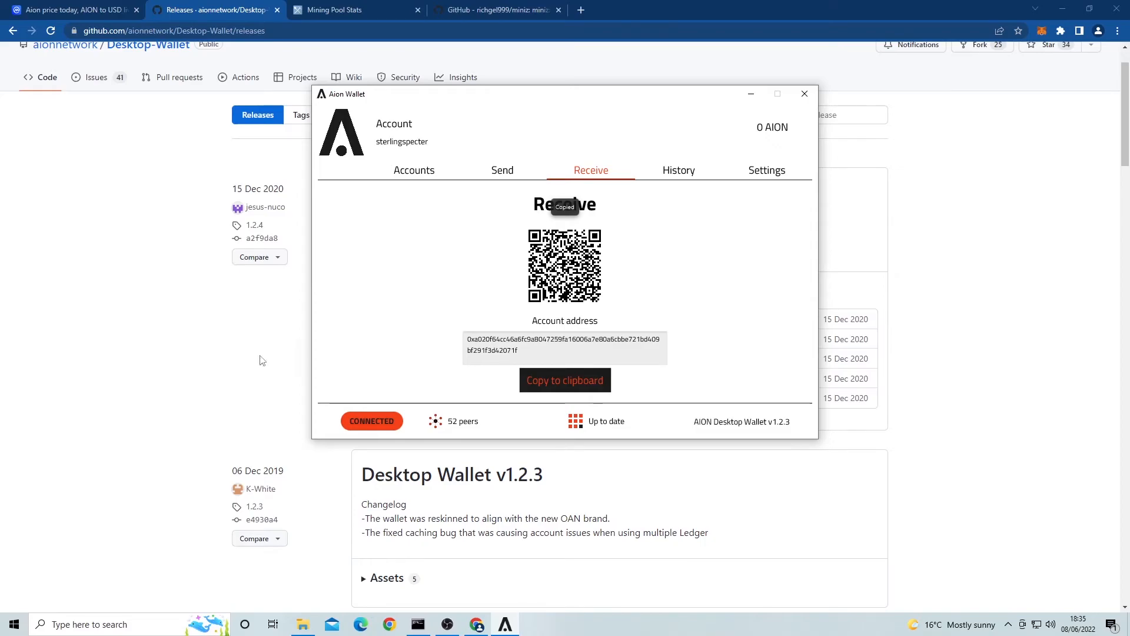
pyautogui.click(339, 10)
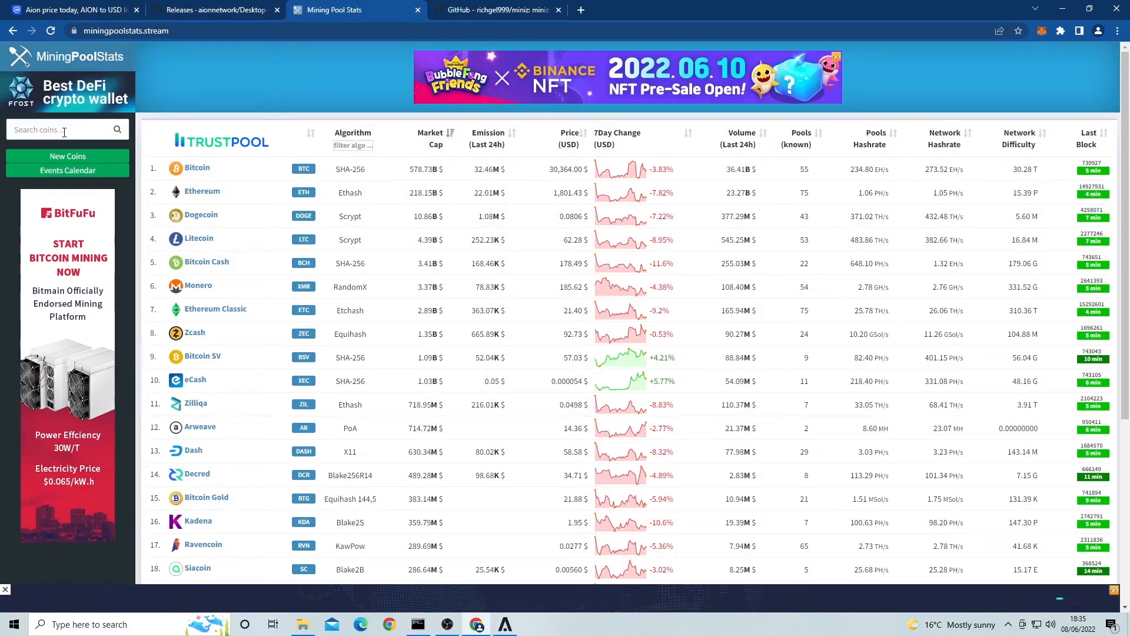
# Find 'aion' on Mining Pool Stats and reach WoolyPooly's Aion mining page.
pyautogui.write('aion')
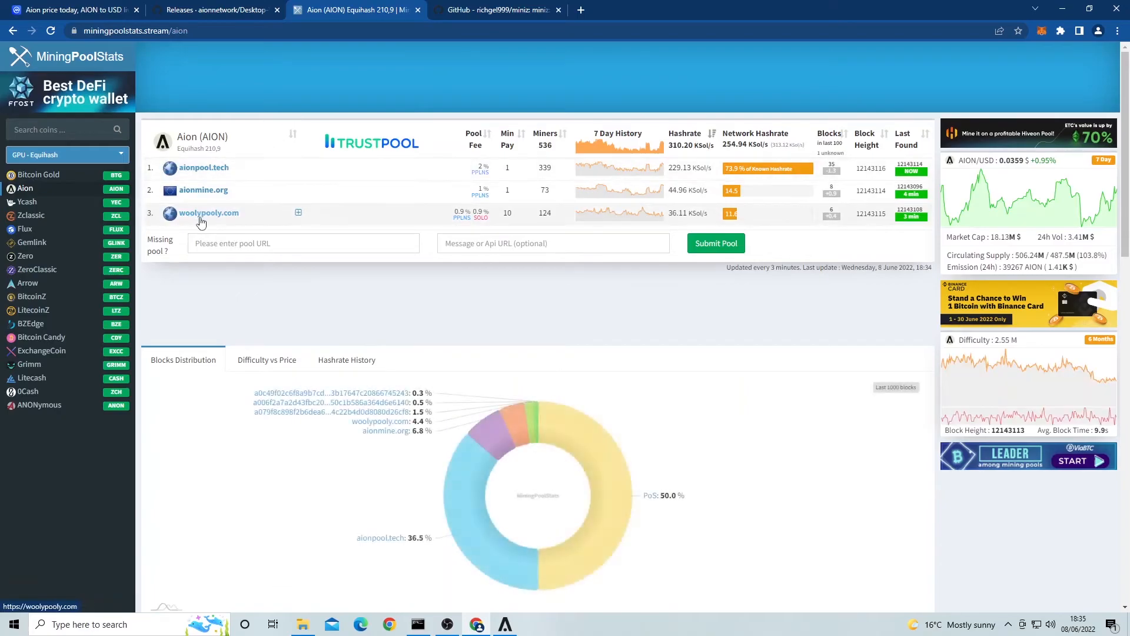
pyautogui.click(210, 213)
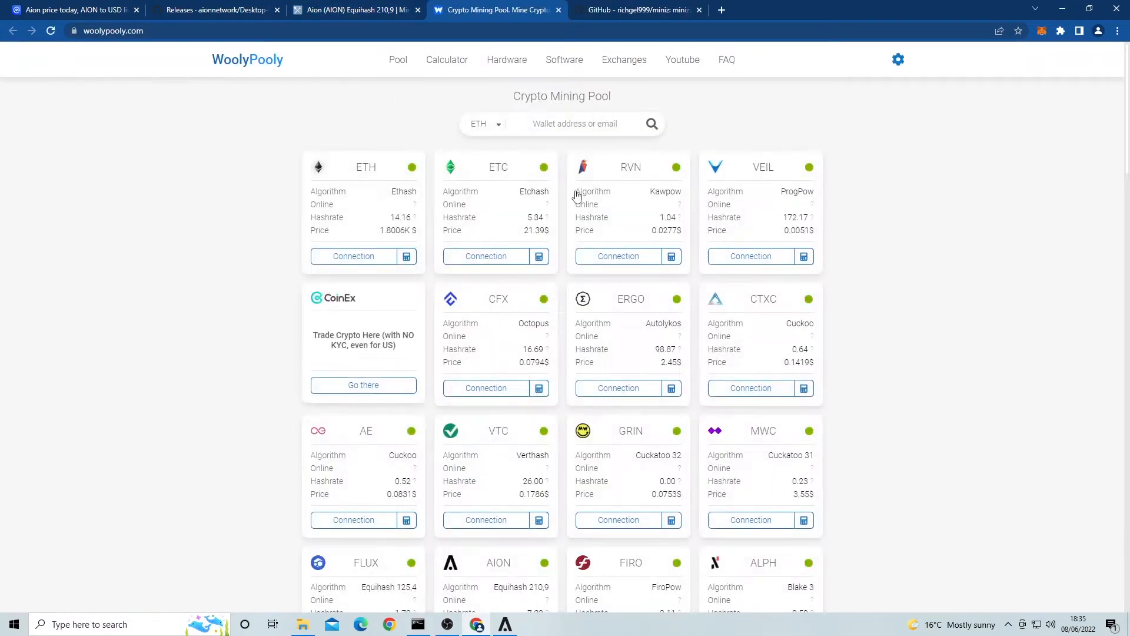
pyautogui.click(498, 563)
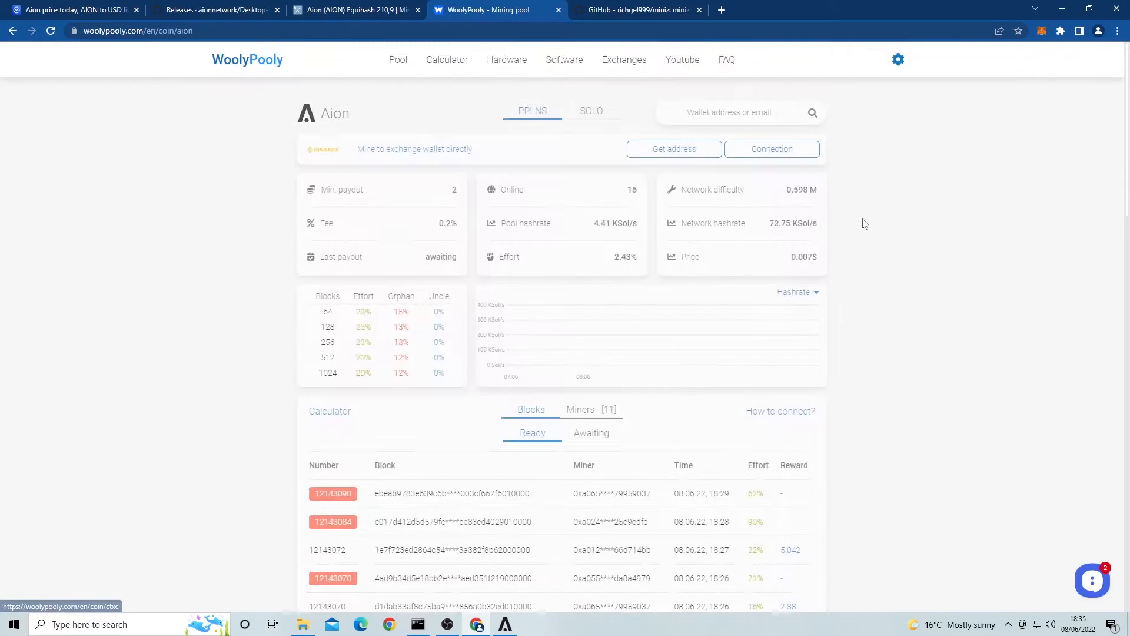
# Show the Aion connection instructions with Europe as region, then move to the miniz GitHub page.
pyautogui.click(780, 410)
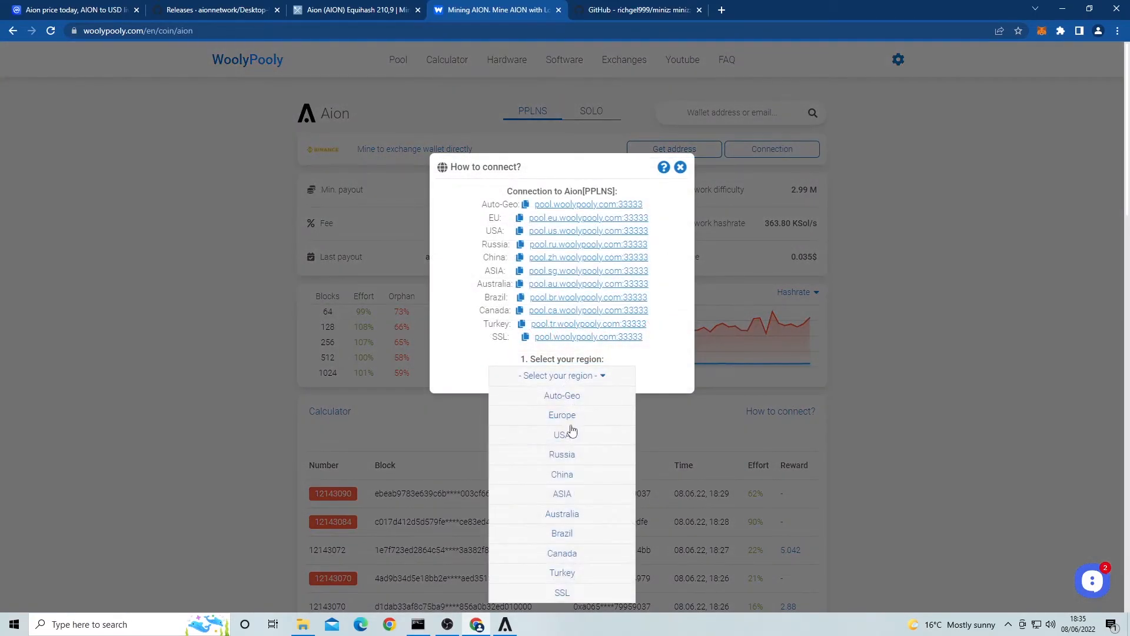
pyautogui.click(562, 414)
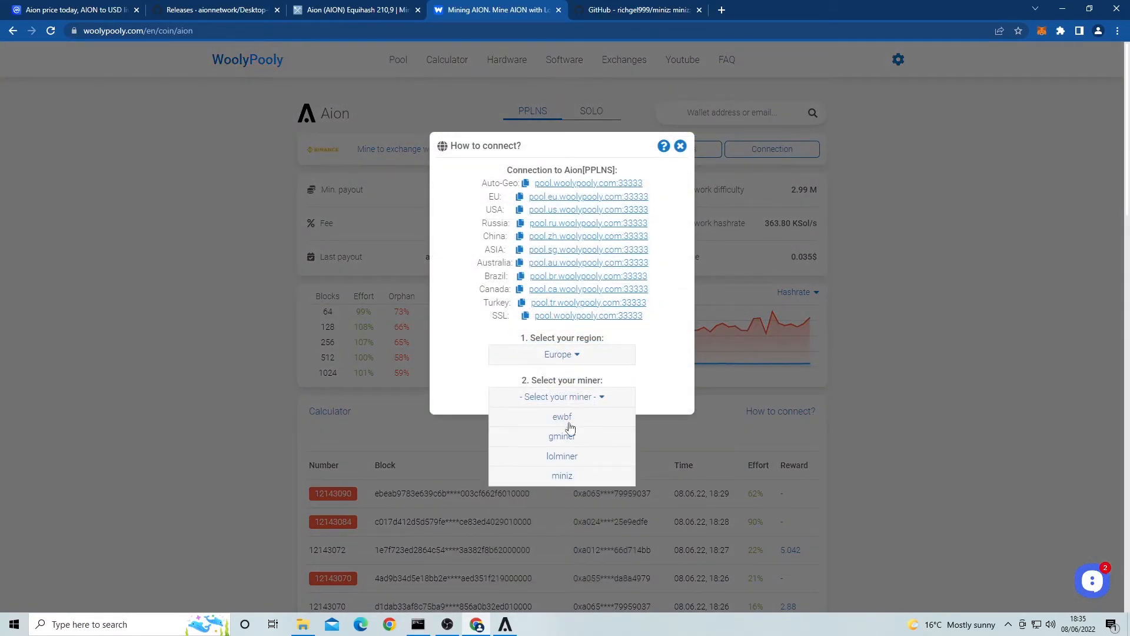
pyautogui.moveTo(570, 475)
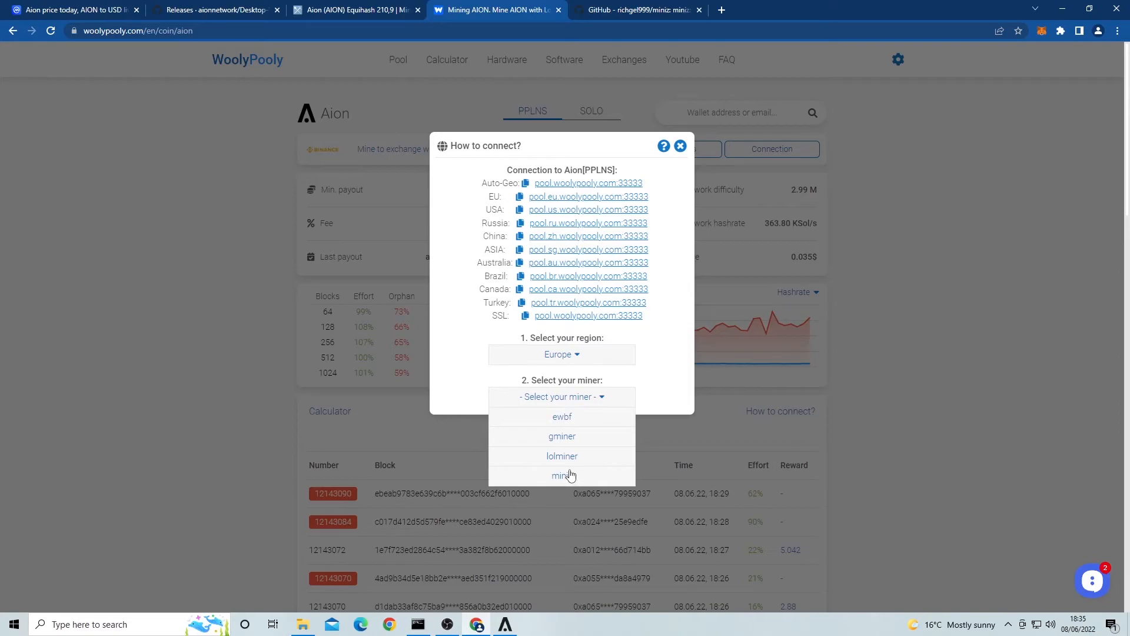
pyautogui.moveTo(582, 431)
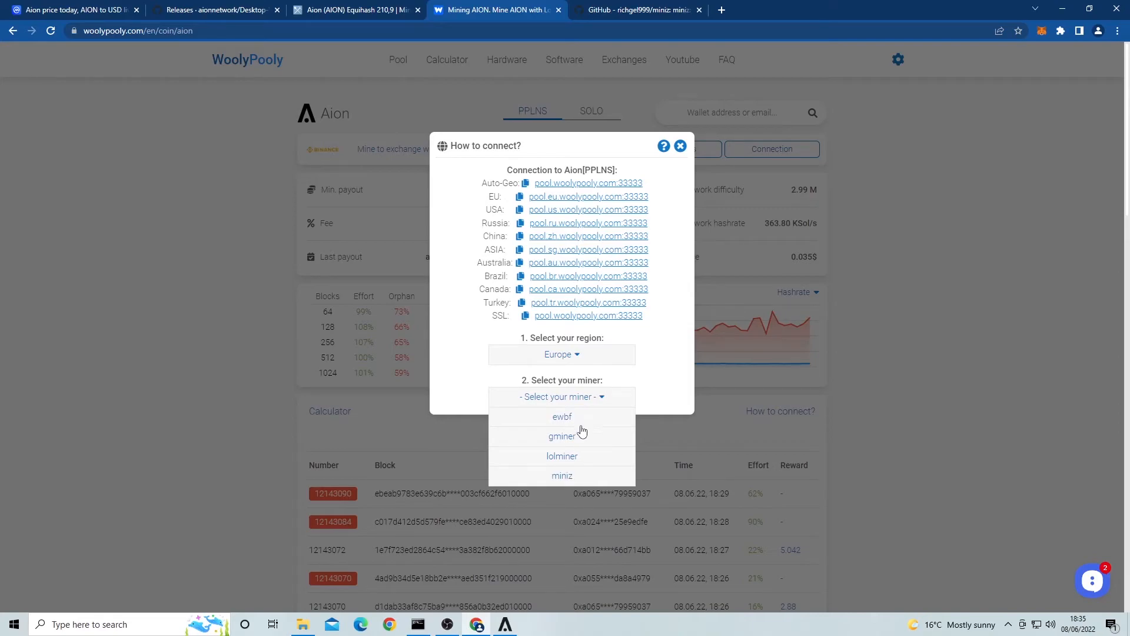
pyautogui.moveTo(583, 484)
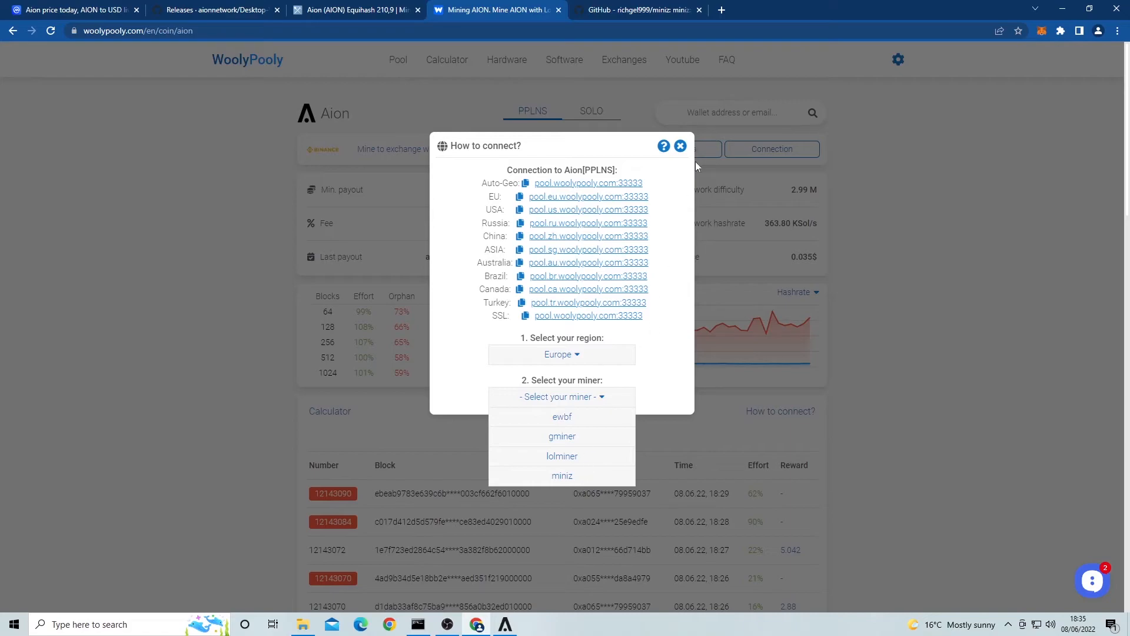
pyautogui.click(637, 9)
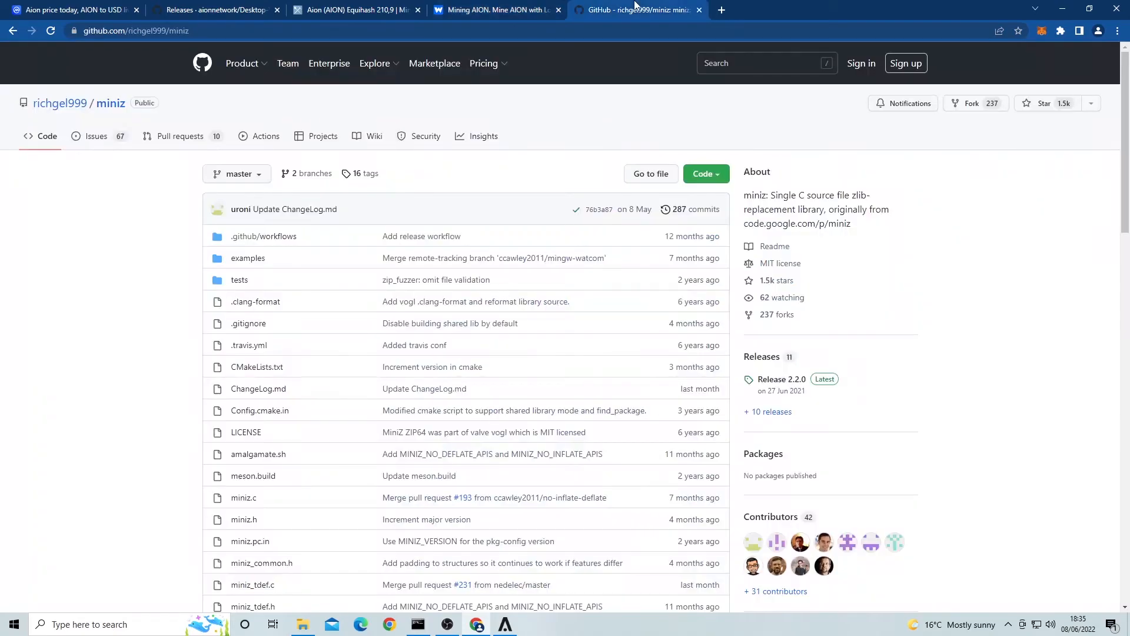
pyautogui.moveTo(365, 290)
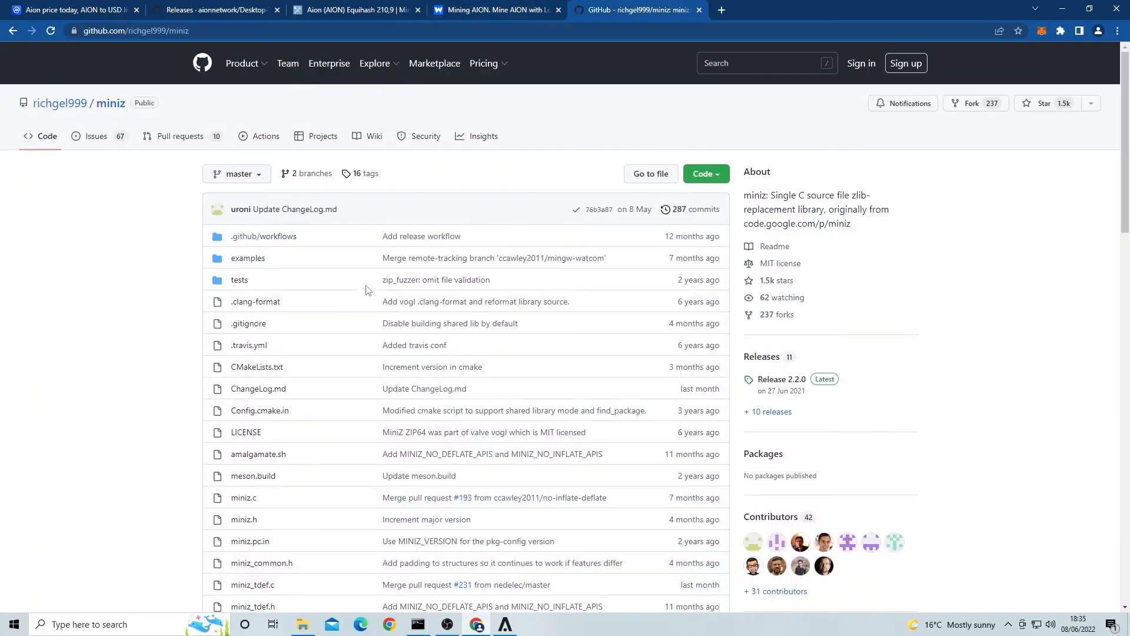
pyautogui.moveTo(306, 364)
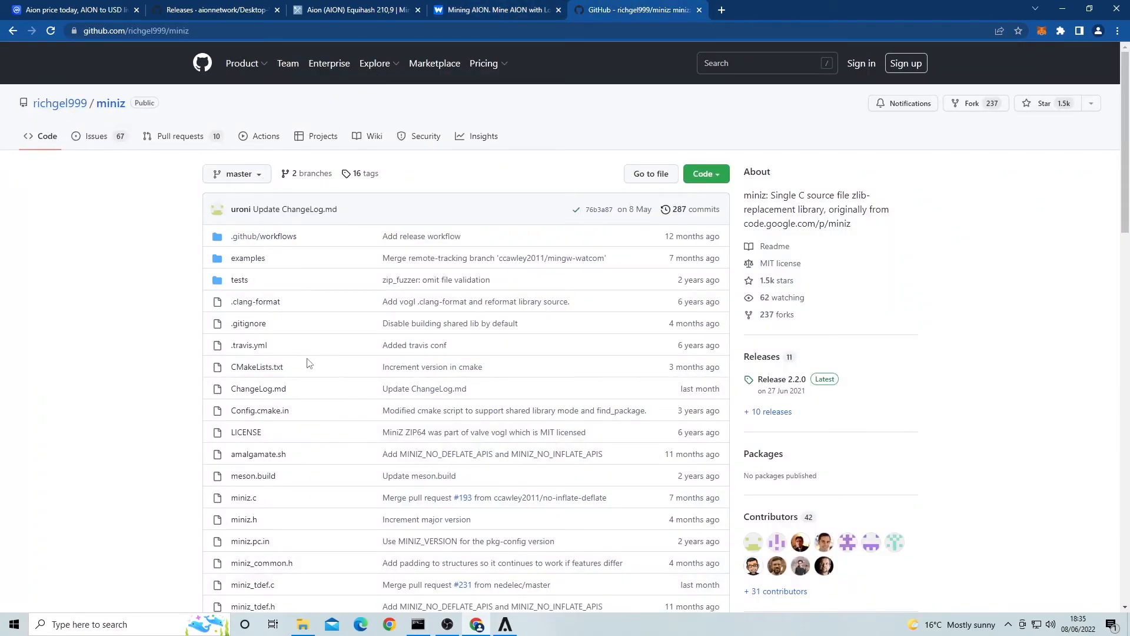
pyautogui.moveTo(159, 420)
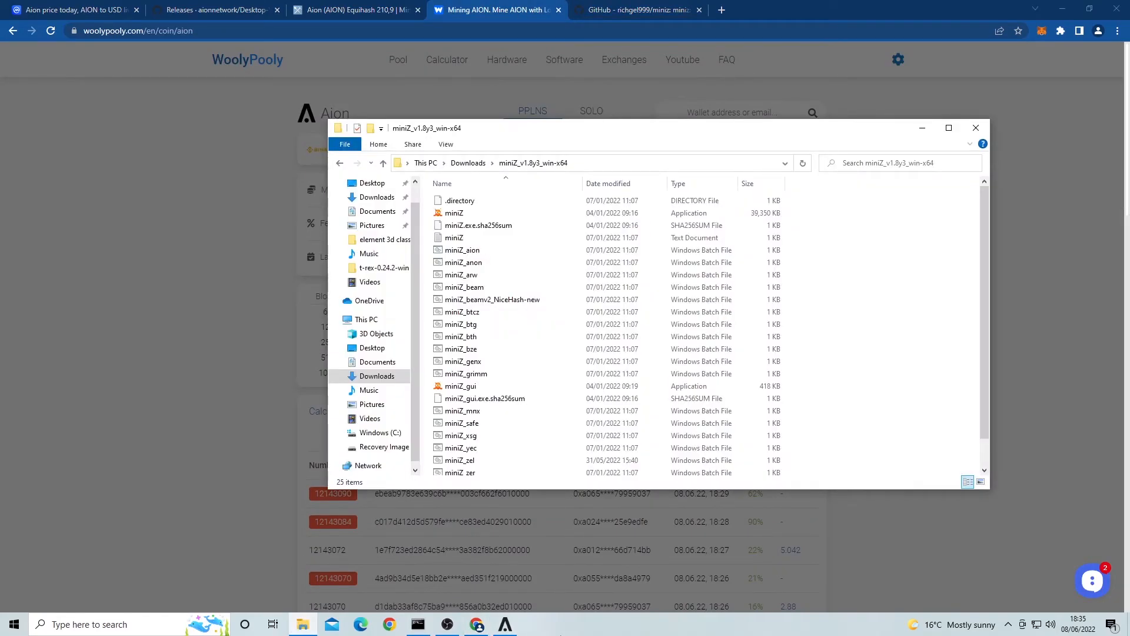
# Open miniZ_aion from the miniZ_v1.8y3_win-x64 folder for editing in Notepad.
pyautogui.click(462, 261)
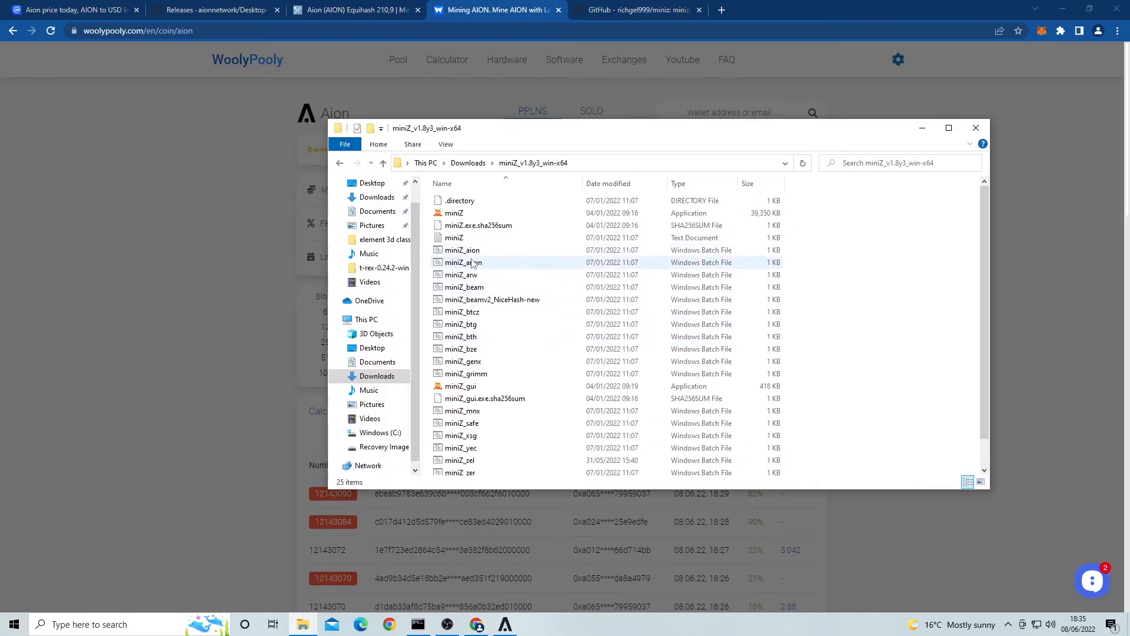
pyautogui.moveTo(462, 249)
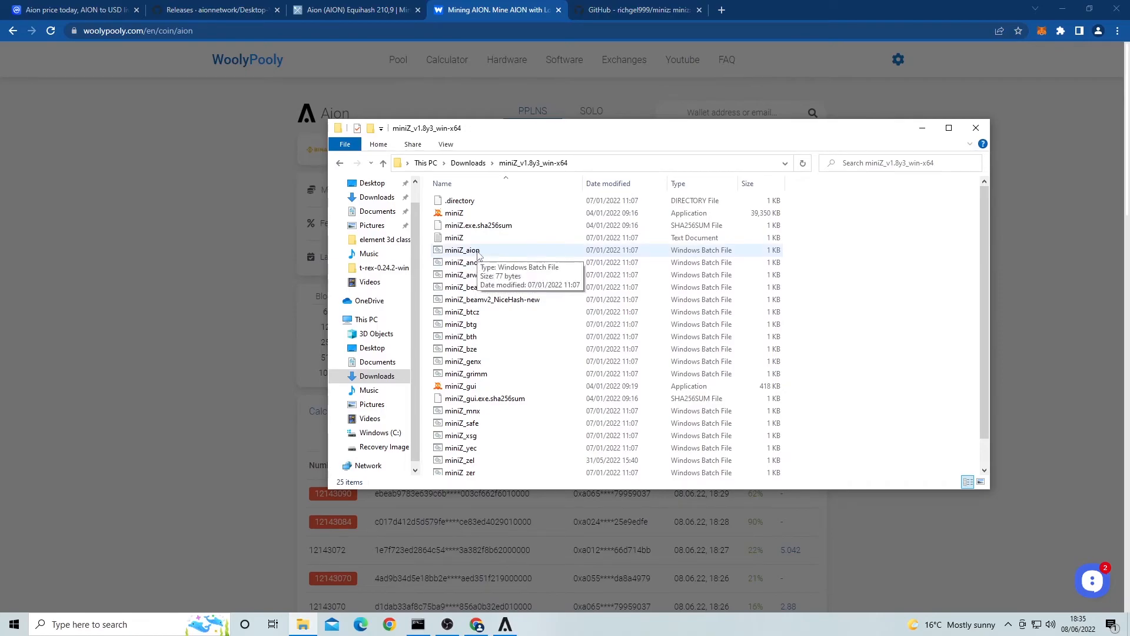
pyautogui.rightClick(462, 249)
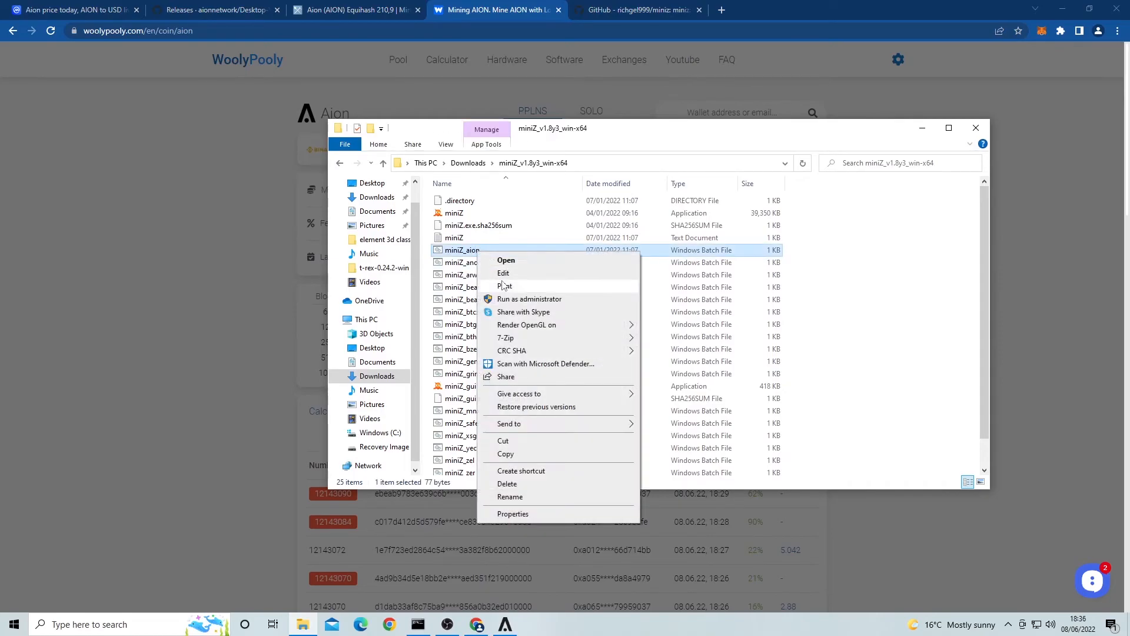
pyautogui.click(503, 272)
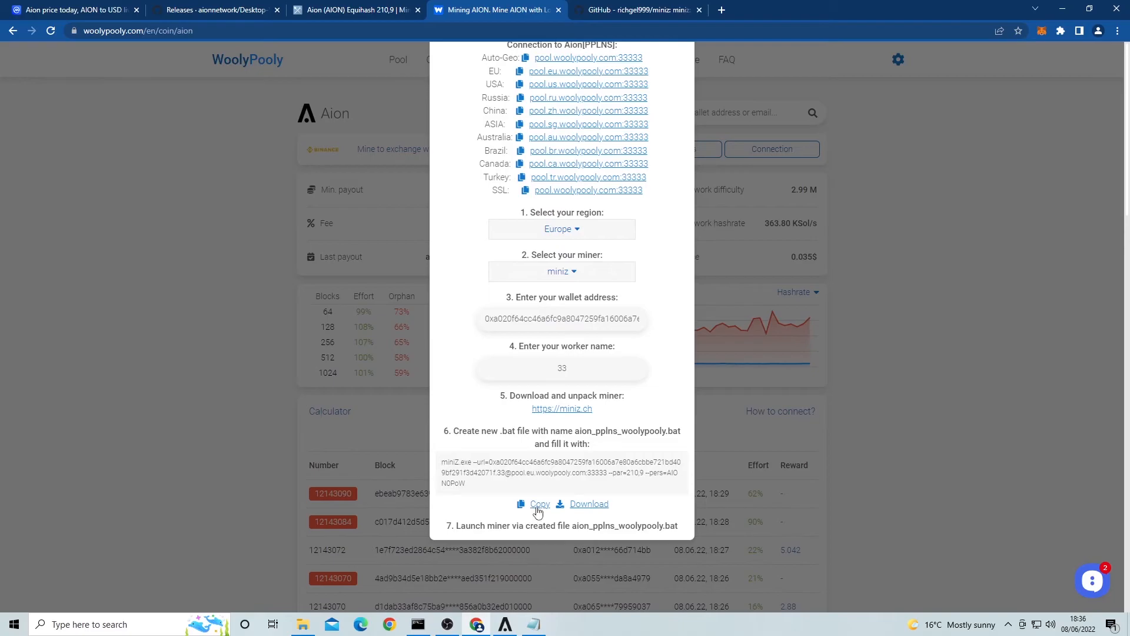
# Put the WoolyPooly miniZ command into miniZ_aion.bat and save it on closing Notepad.
pyautogui.click(541, 504)
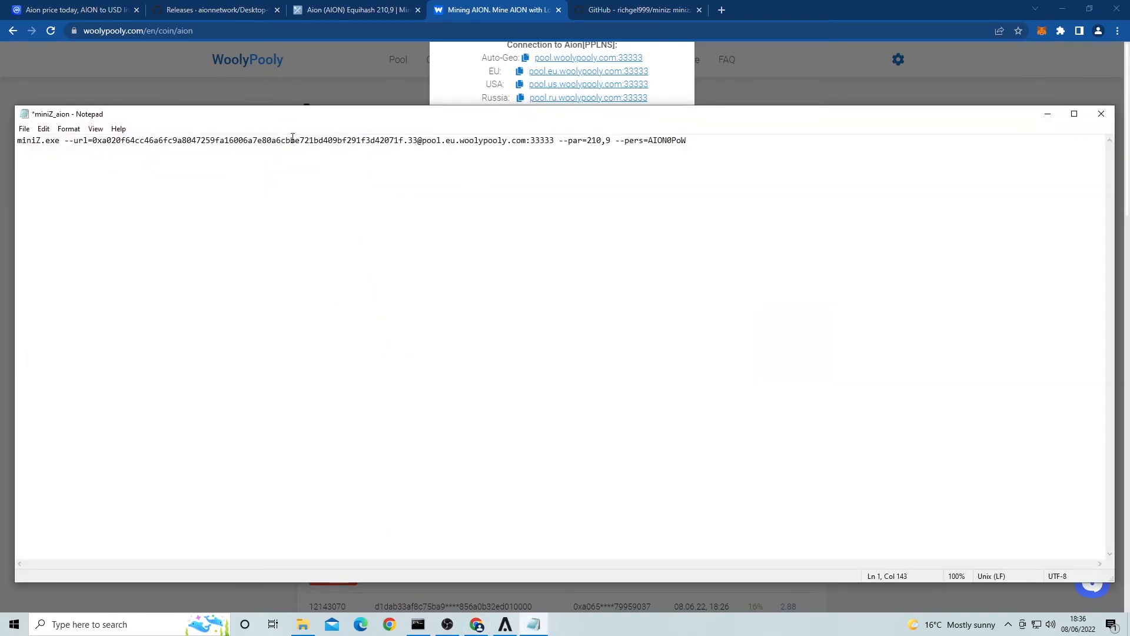
pyautogui.click(1101, 113)
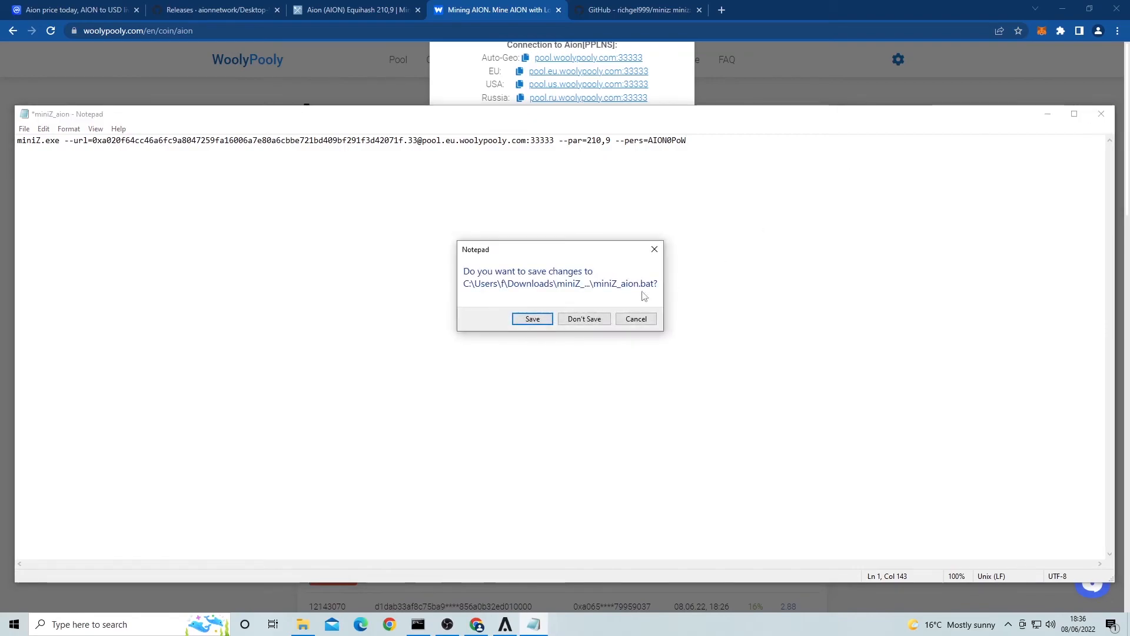
pyautogui.click(584, 319)
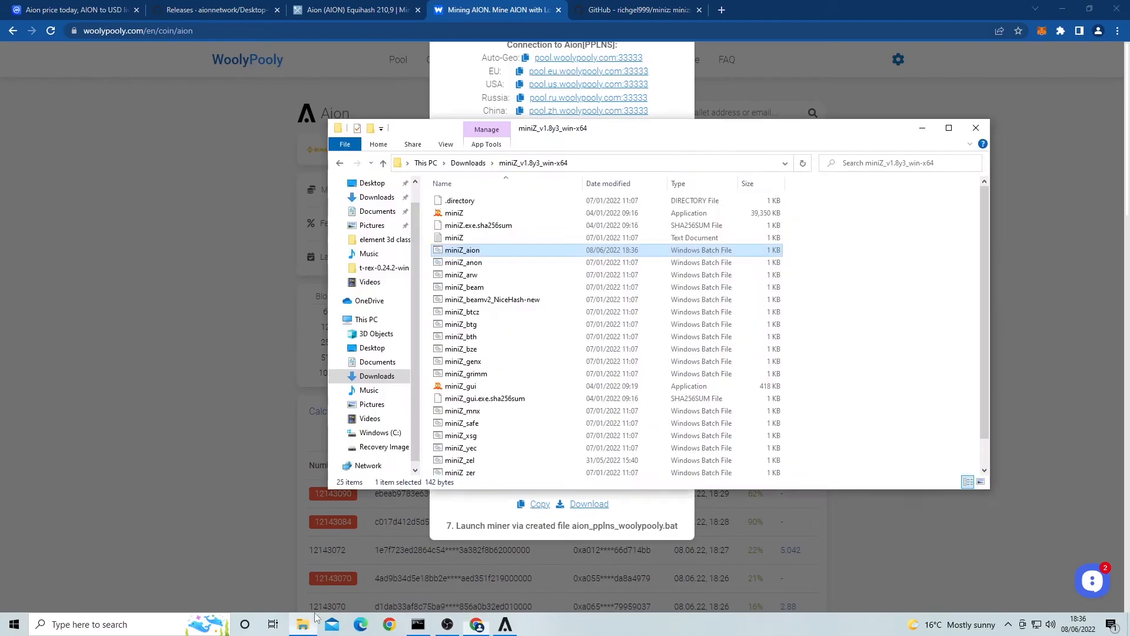
pyautogui.moveTo(462, 249)
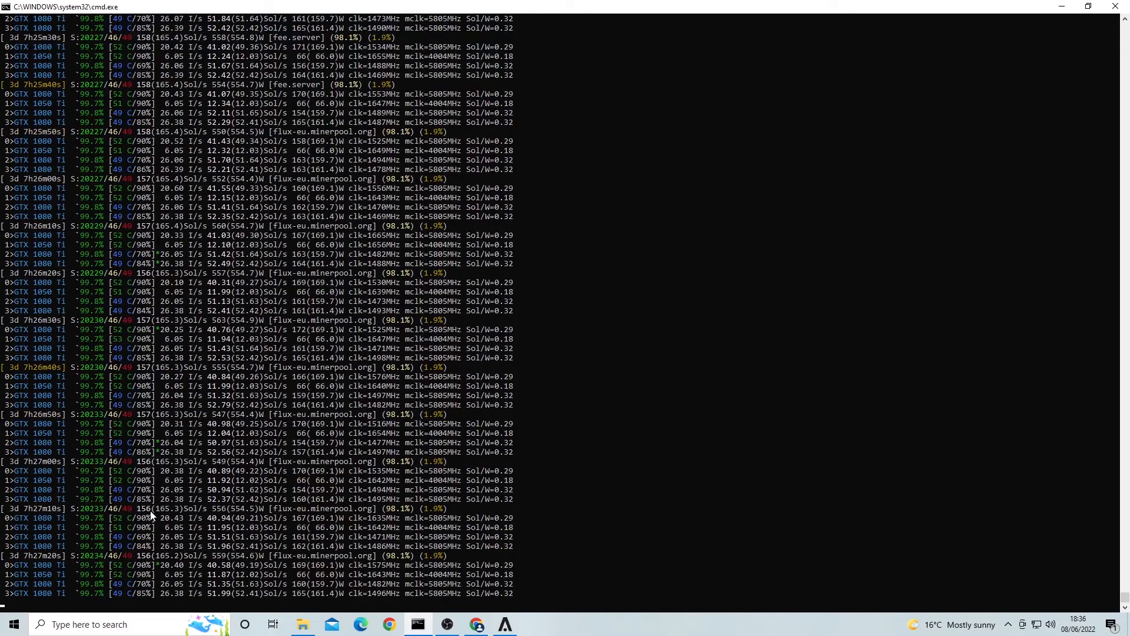
pyautogui.moveTo(162, 193)
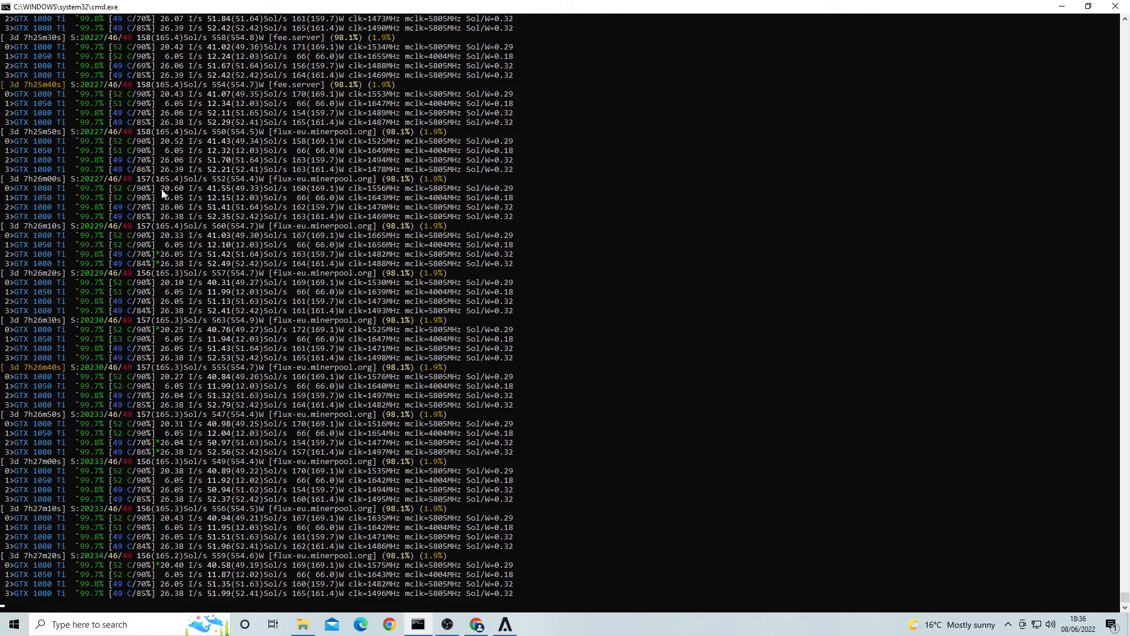
pyautogui.moveTo(190, 388)
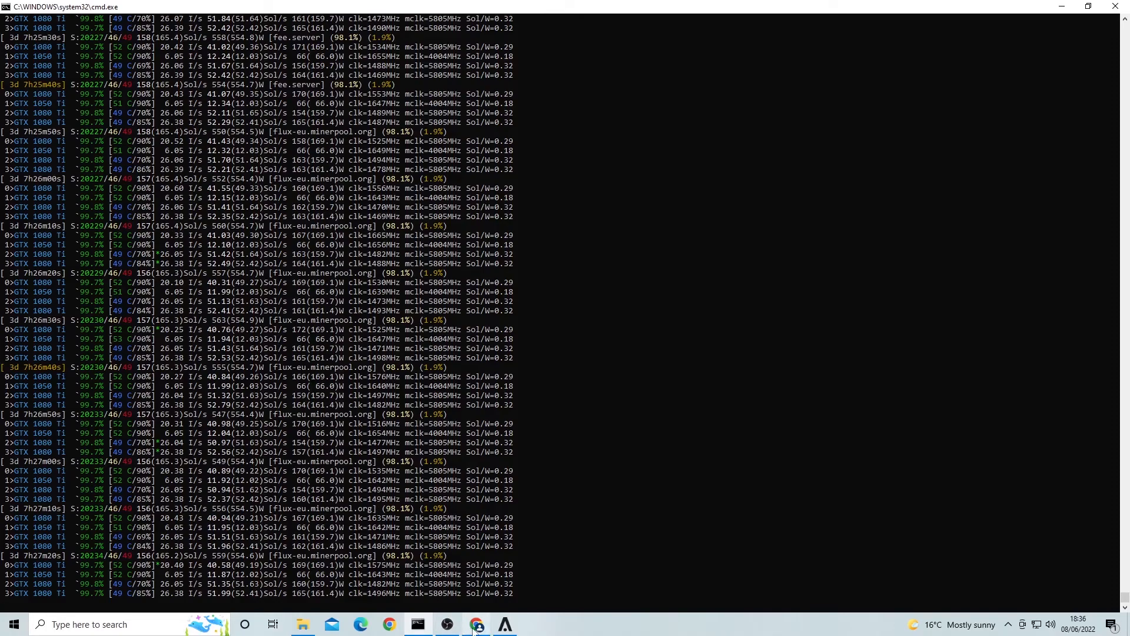
pyautogui.moveTo(476, 624)
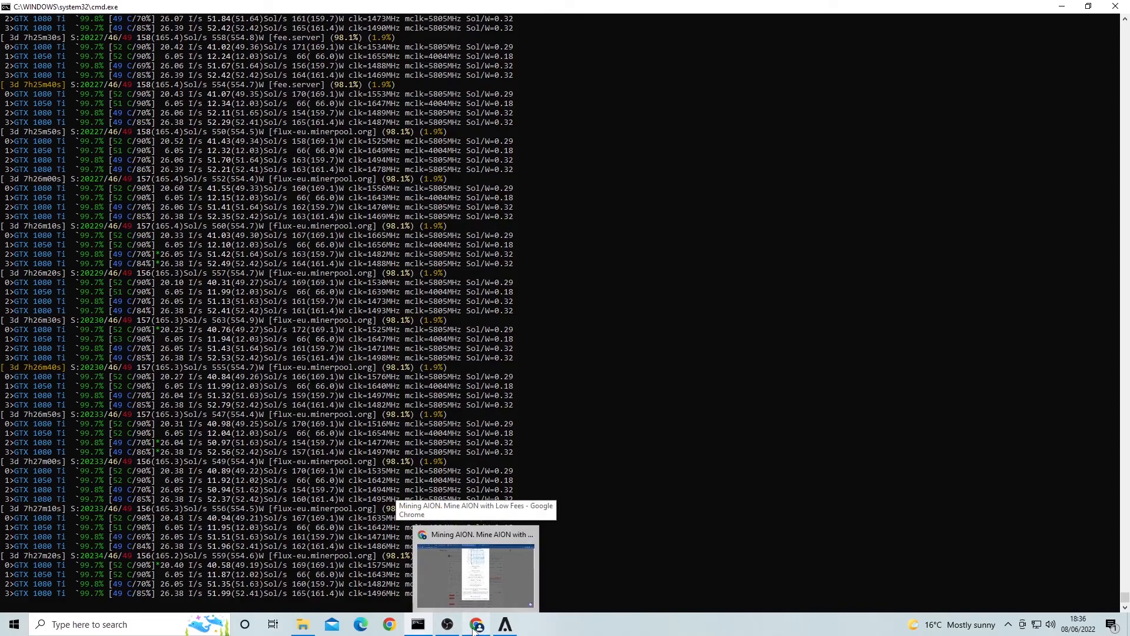